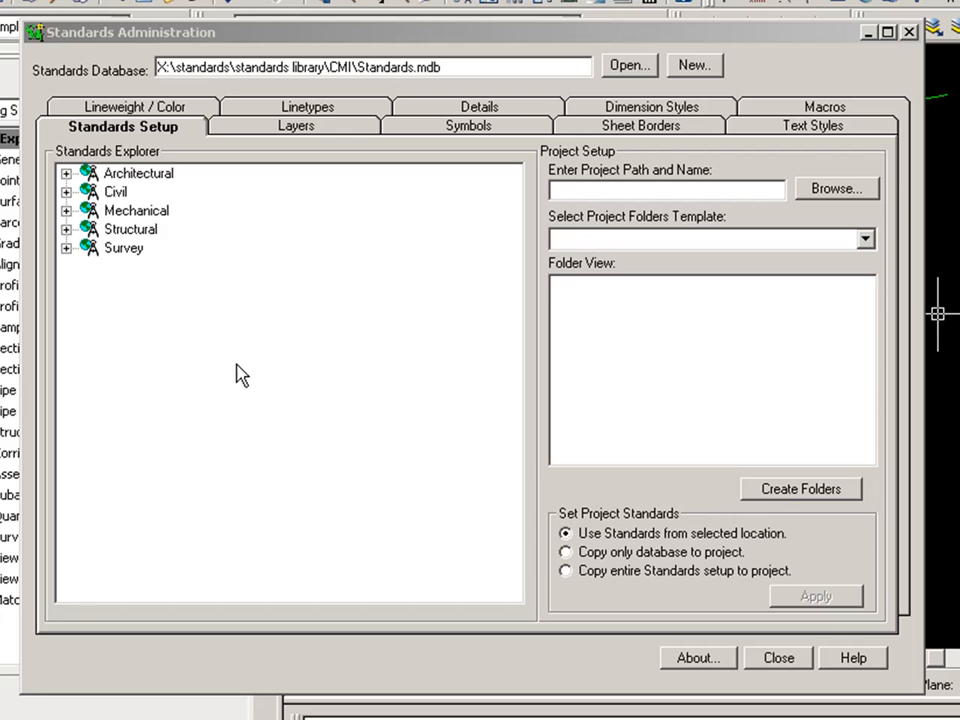
mouse_move(157, 331)
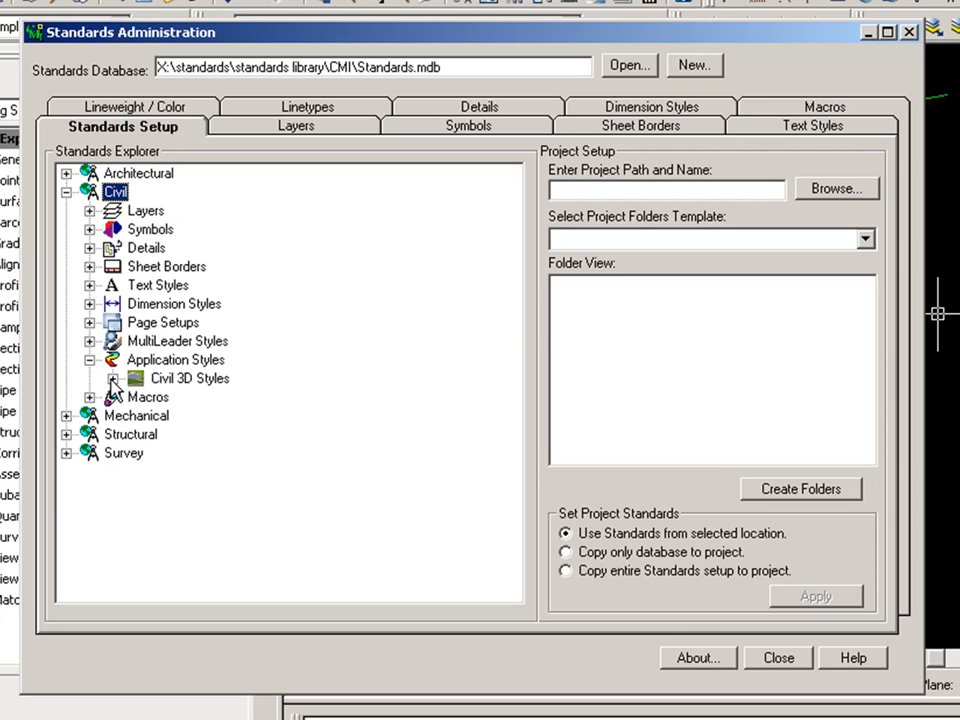
Step: Expand Civil 3D Styles in the Standards Explorer tree to reveal the General group
left_click(113, 378)
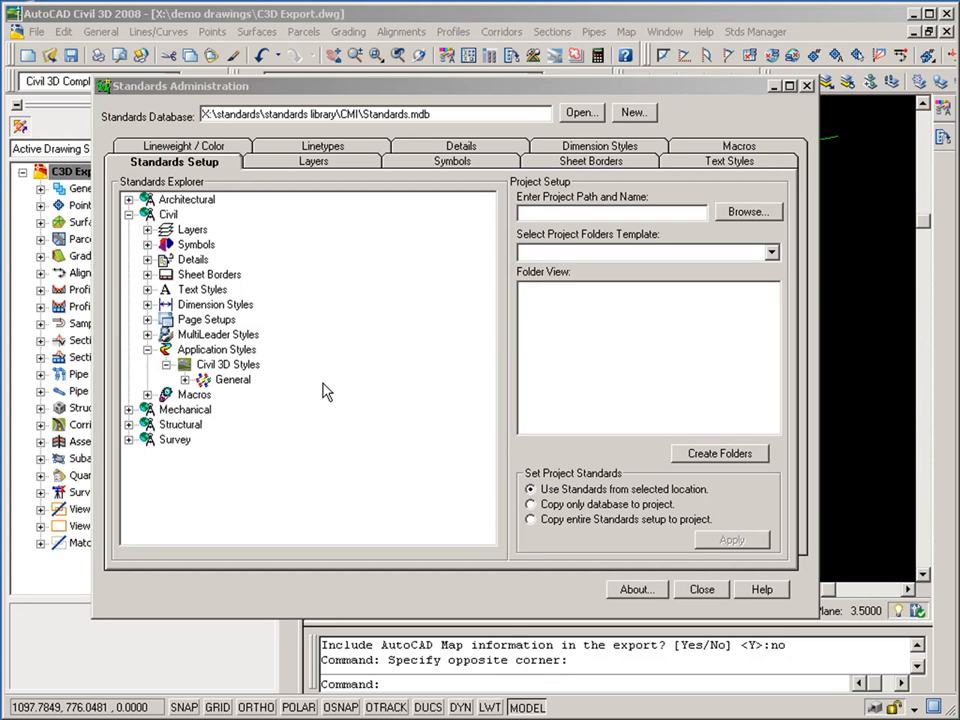
mouse_move(570, 435)
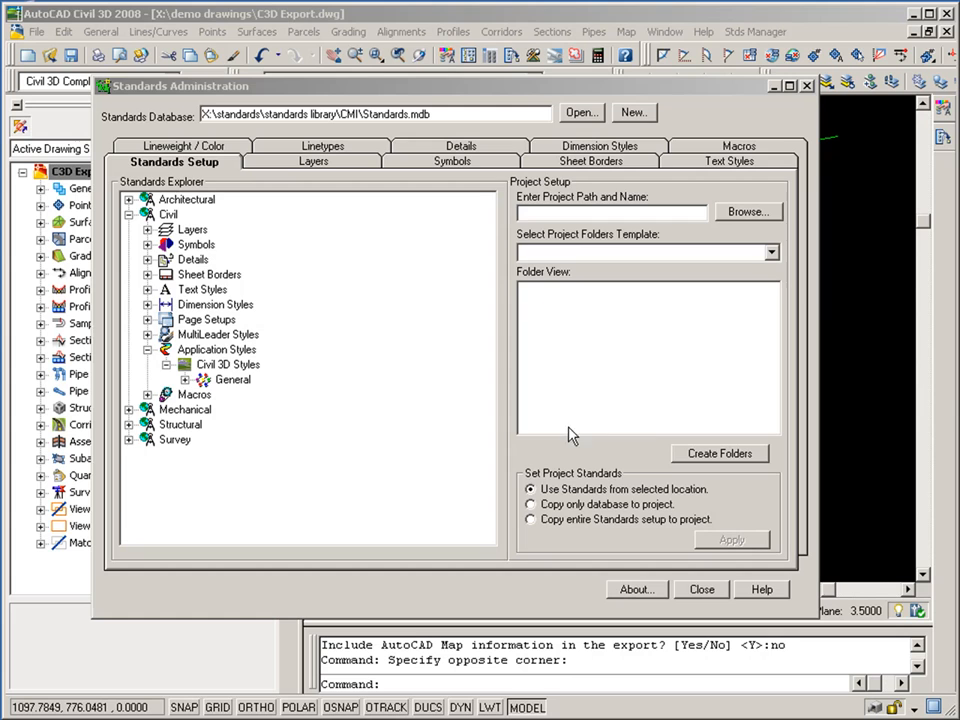
left_click(701, 589)
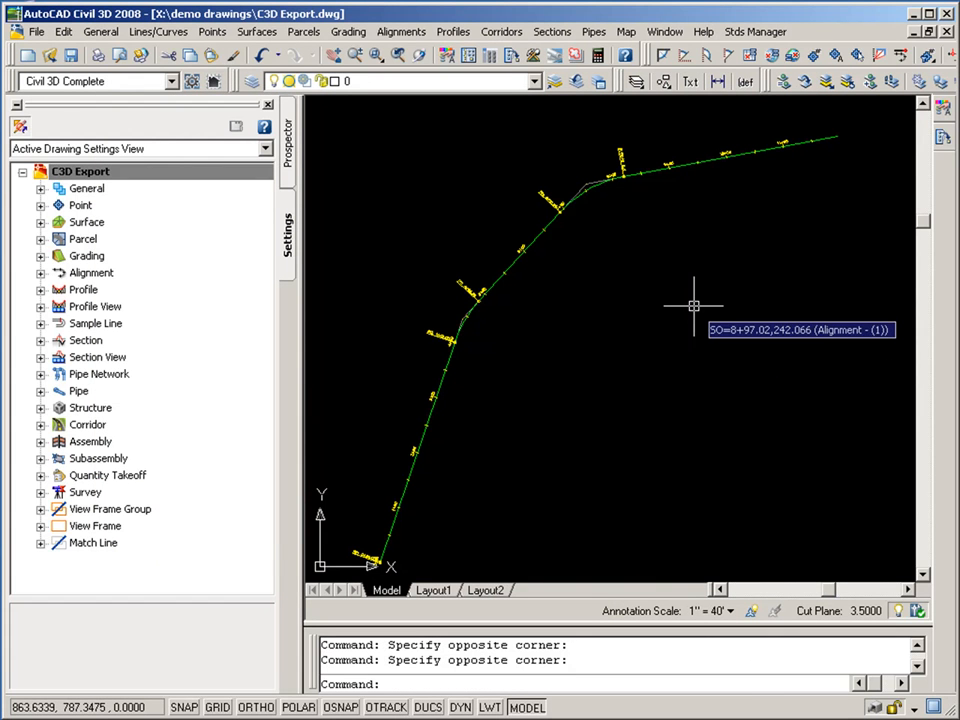
mouse_move(702, 481)
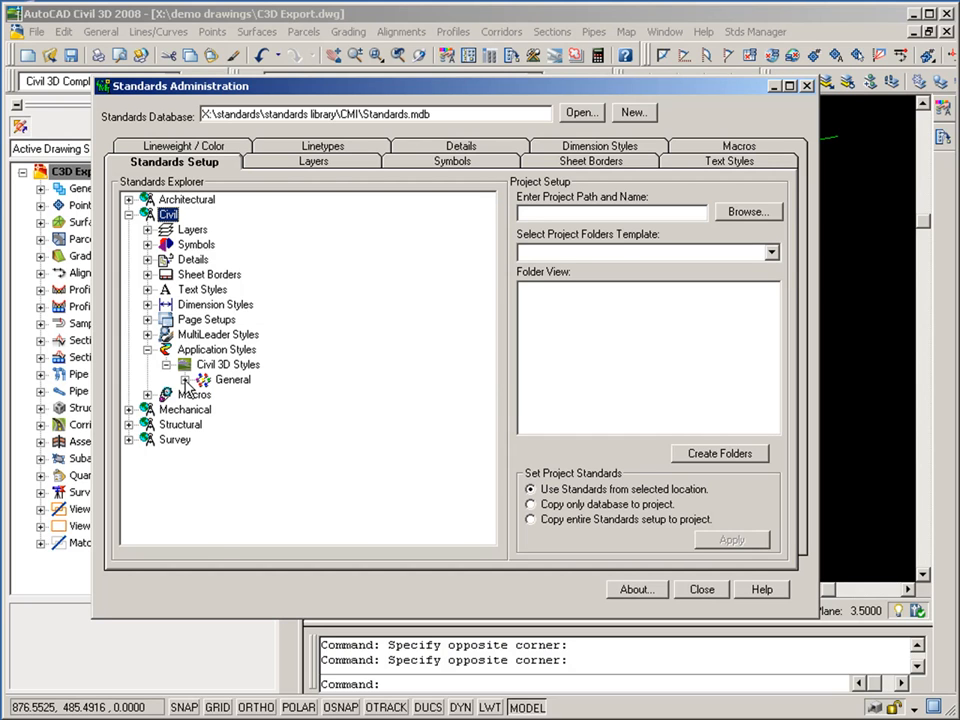
Step: Expand General, then Alignment, to show Alignment, Label and Table Styles
left_click(185, 380)
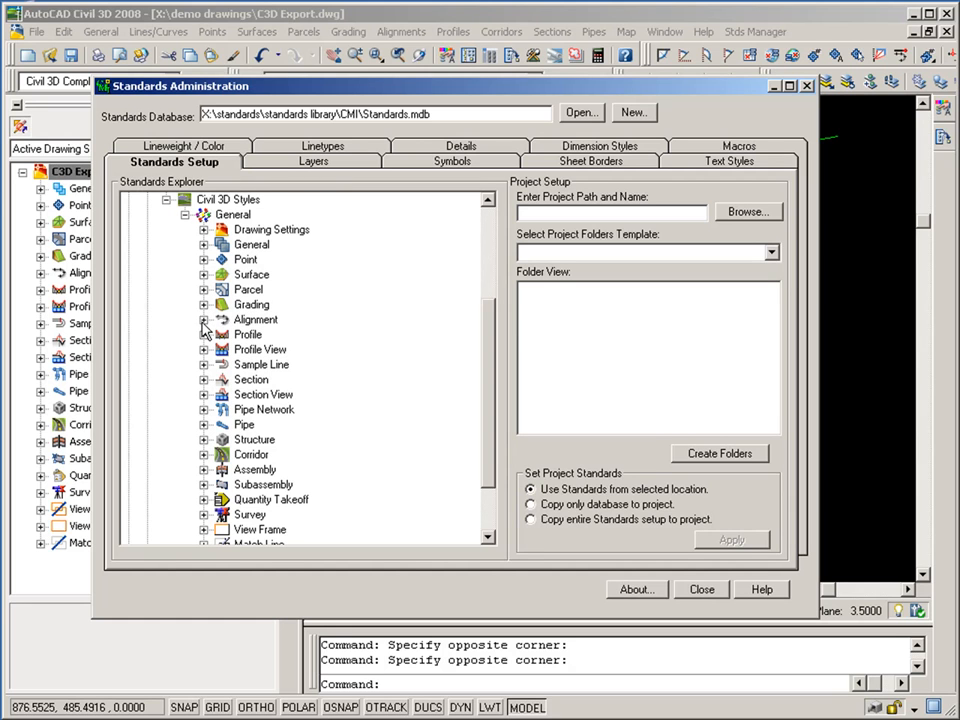
left_click(205, 319)
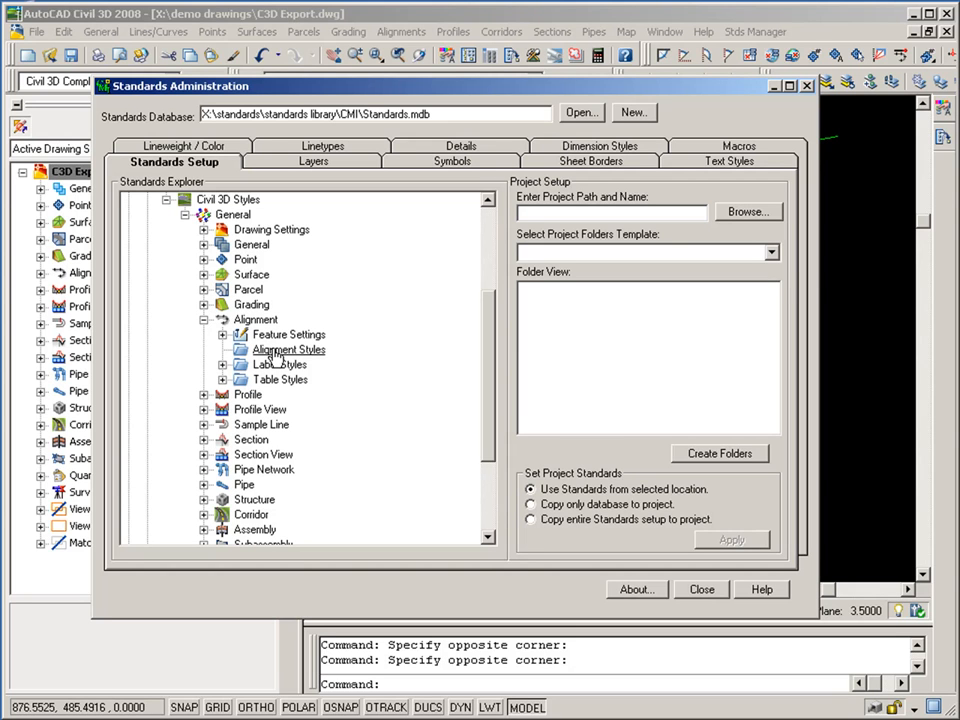
Step: Import the Proposed style into Alignment Styles, answering the Map export prompt
right_click(287, 349)
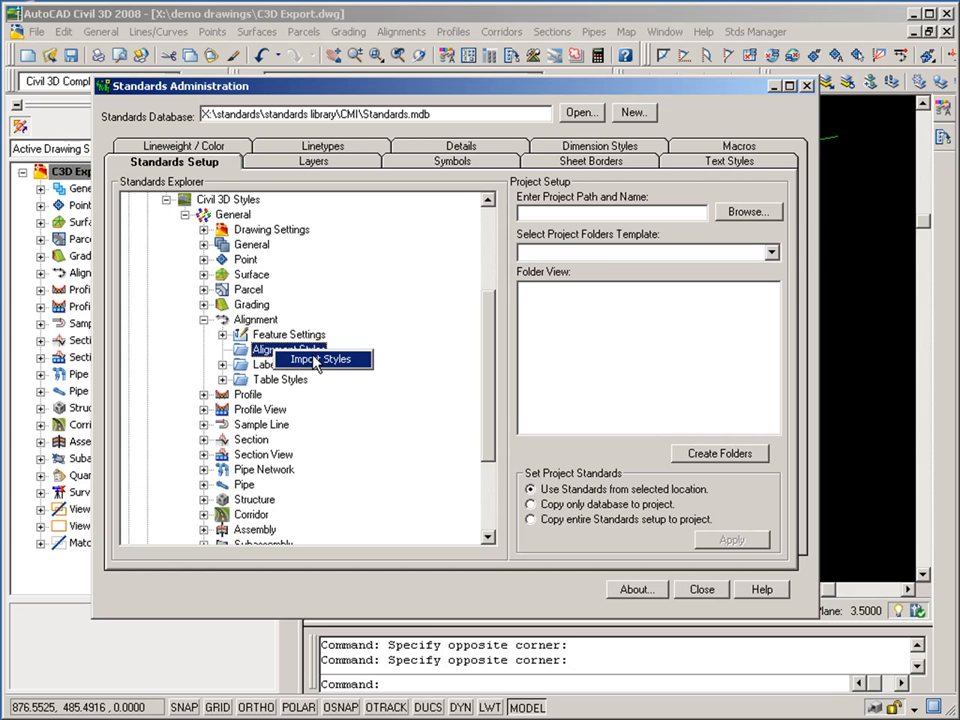
left_click(304, 358)
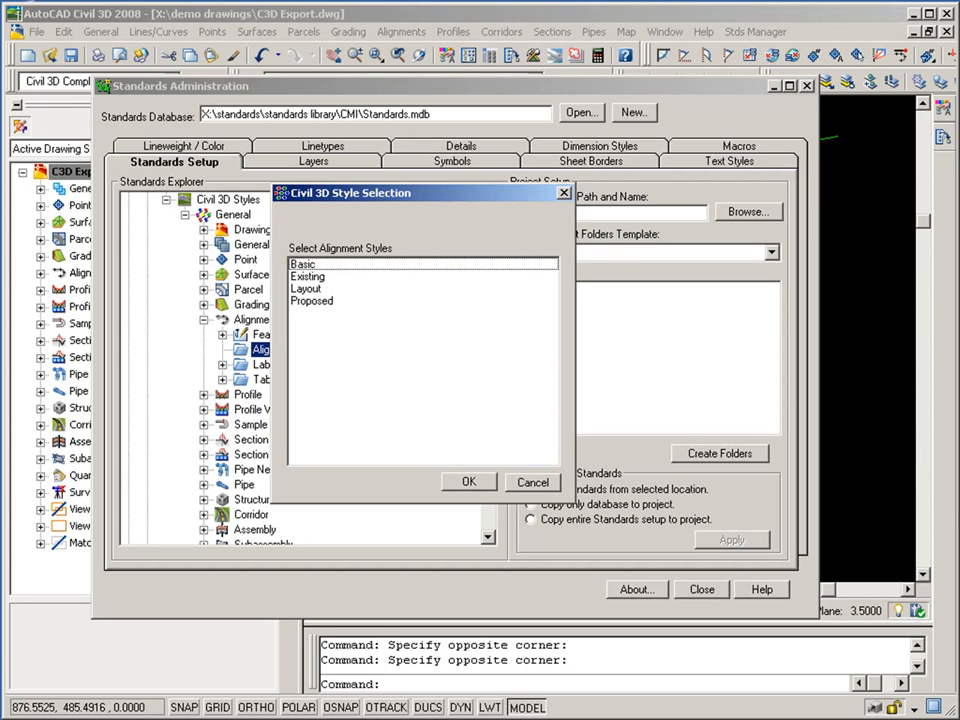
mouse_move(342, 316)
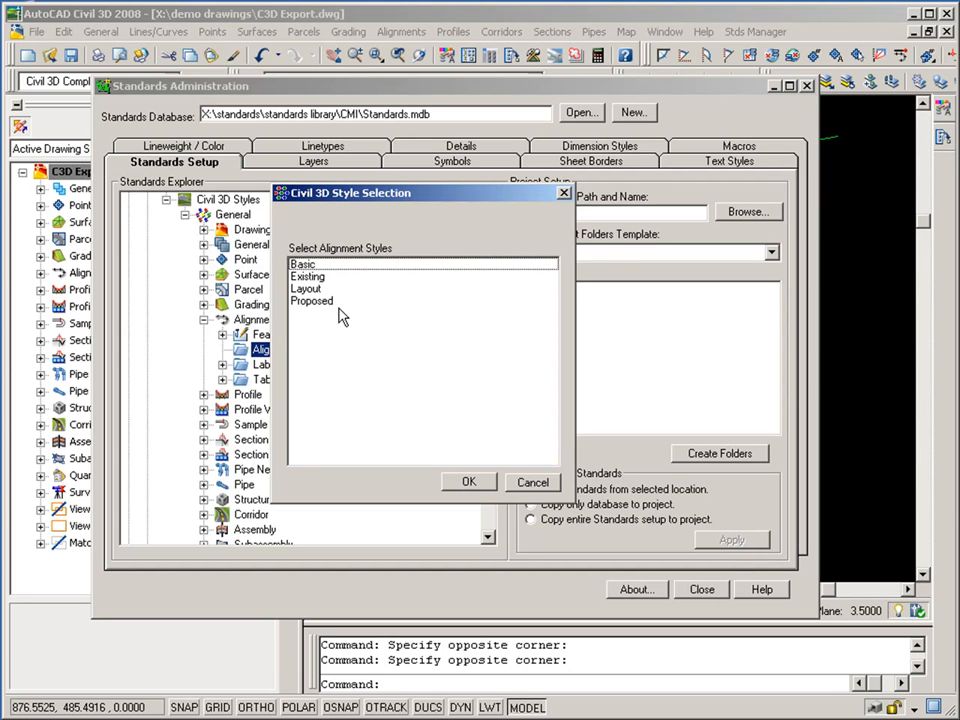
left_click(311, 301)
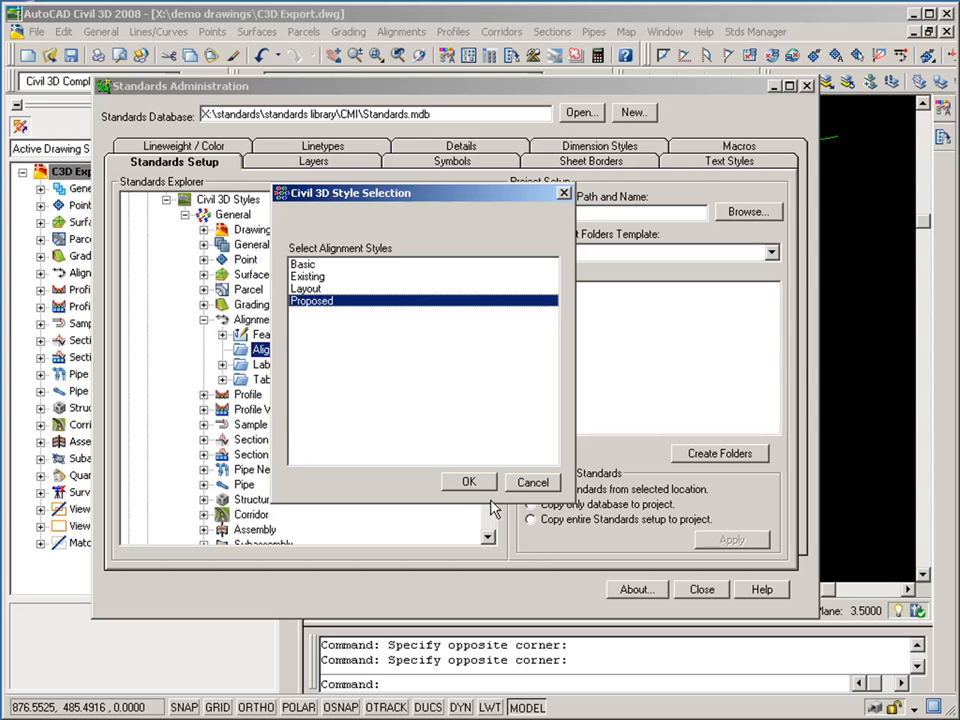
left_click(468, 482)
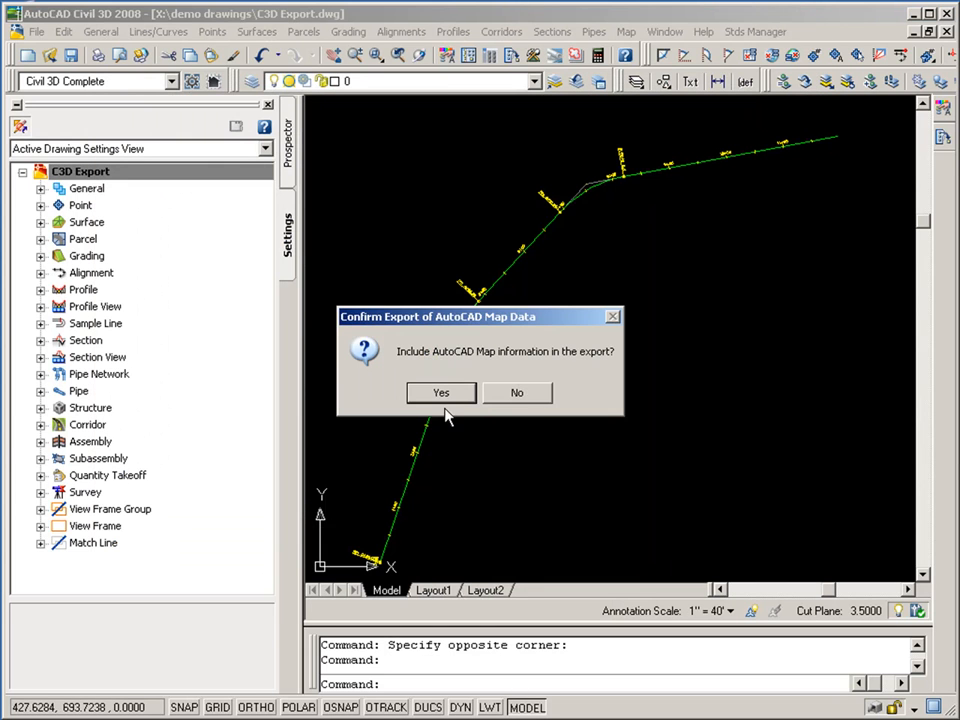
left_click(441, 392)
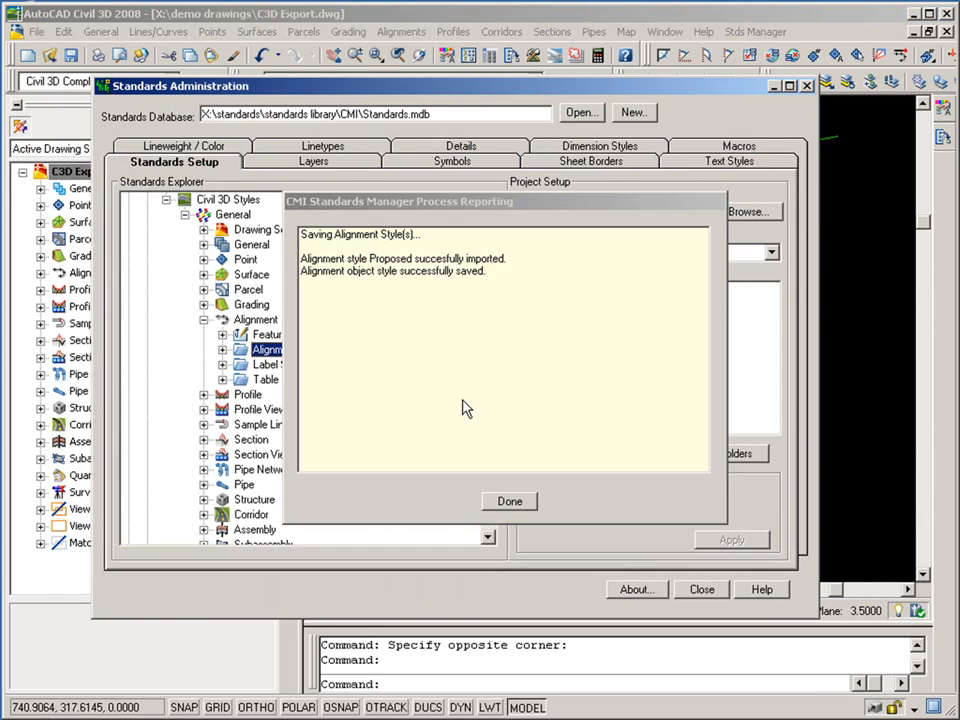
left_click(509, 501)
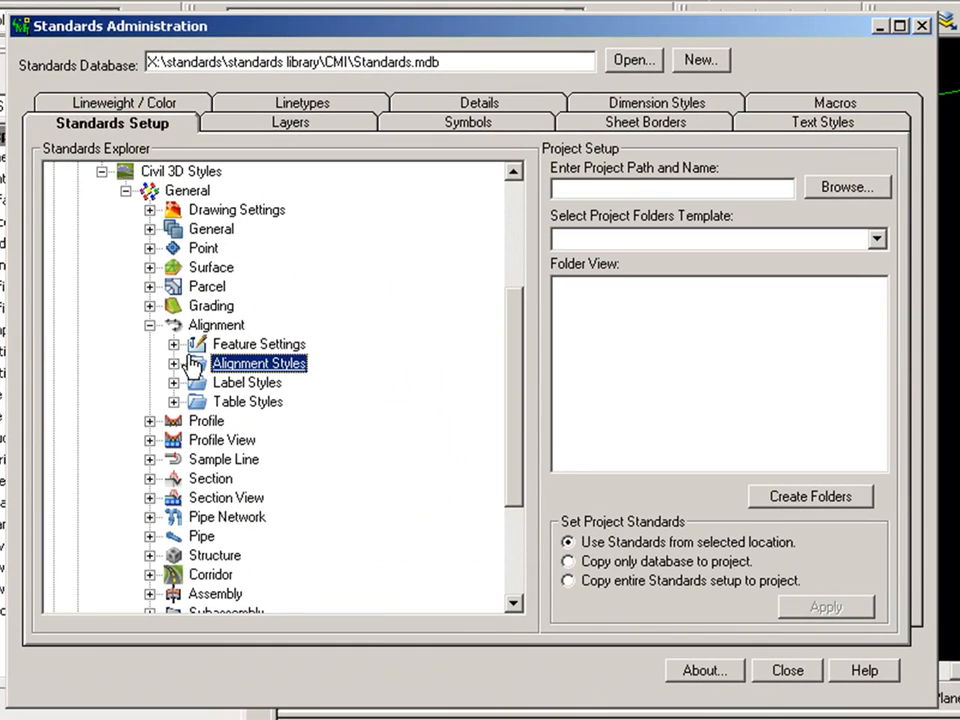
Step: Import the Parallel with Tick label style into Major Station label styles
left_click(174, 363)
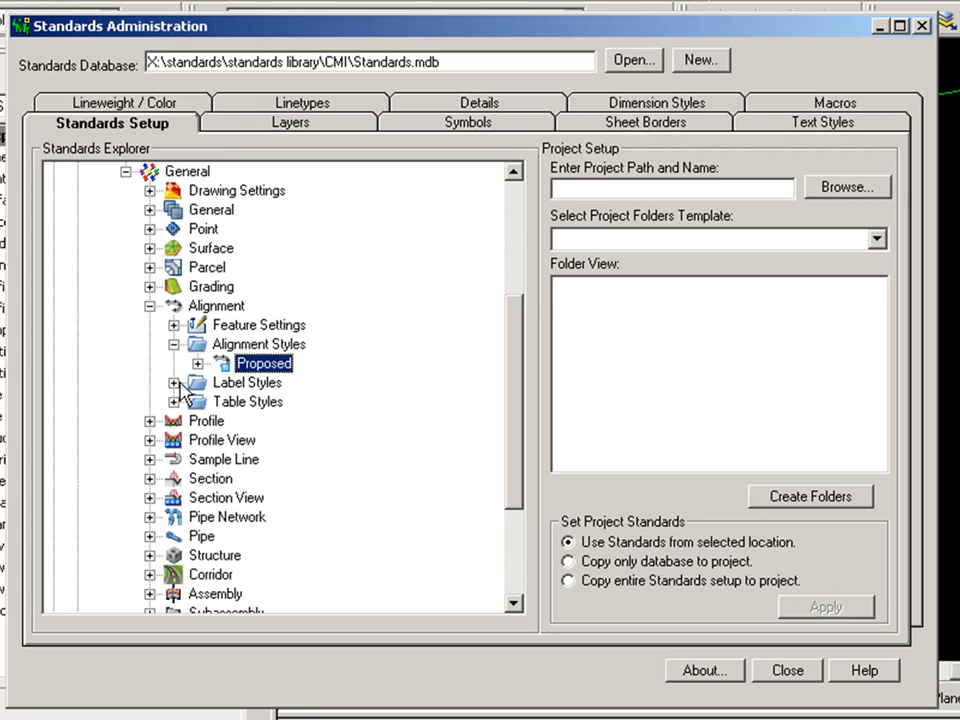
left_click(175, 383)
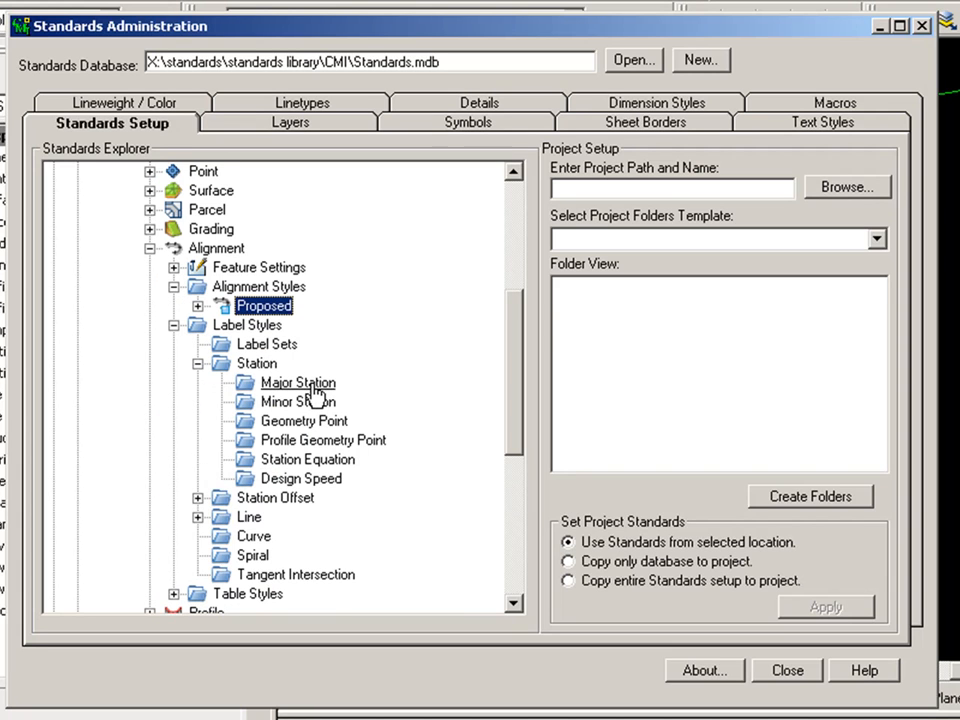
right_click(298, 383)
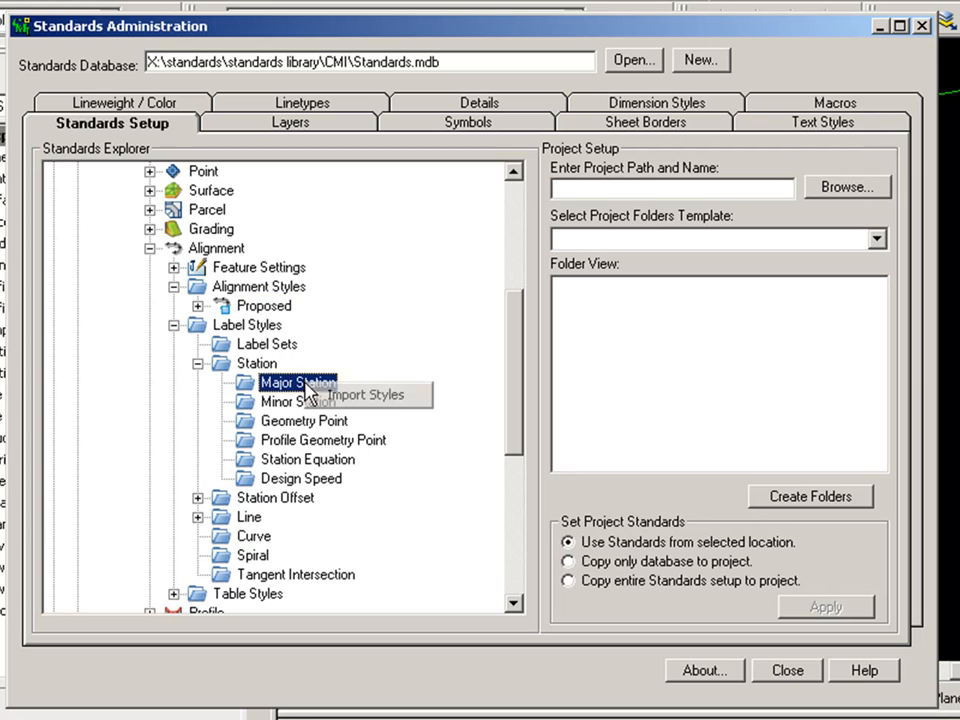
left_click(365, 393)
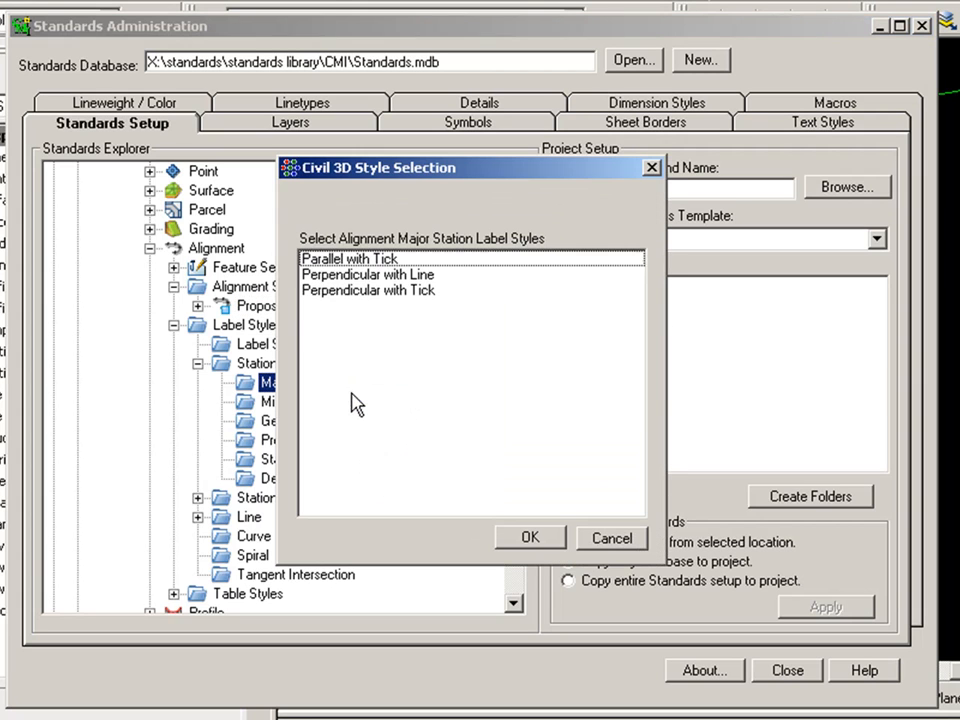
left_click(347, 258)
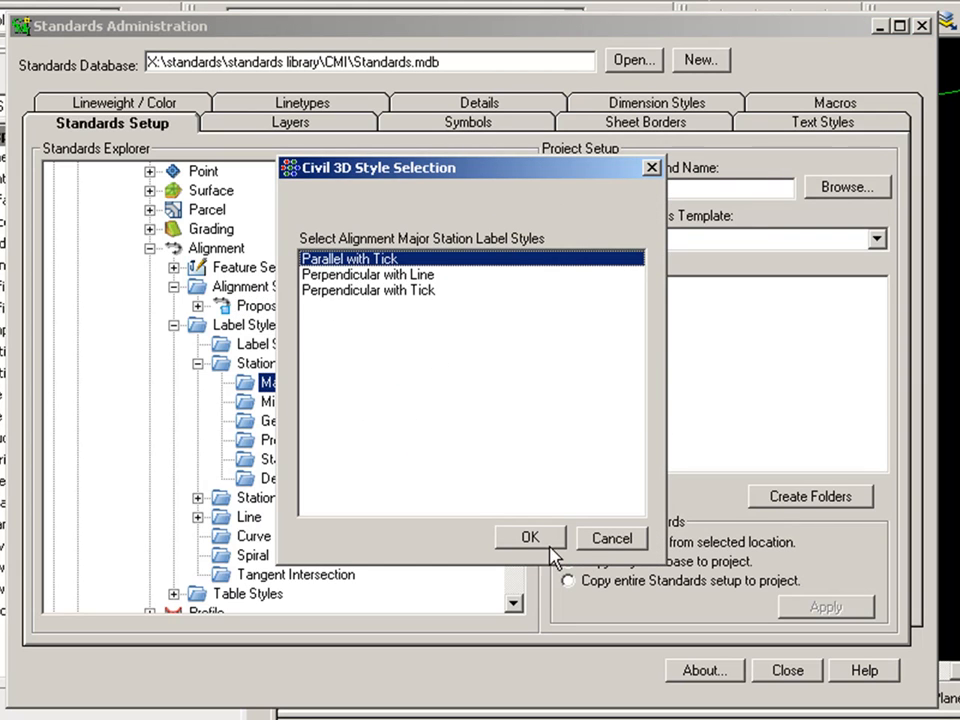
left_click(530, 537)
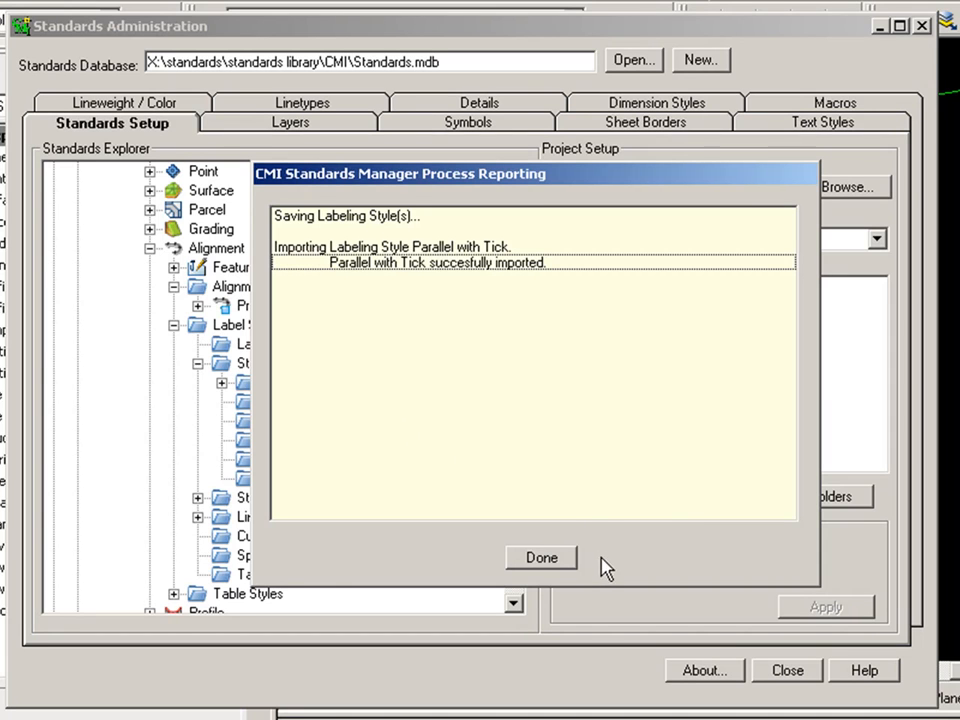
left_click(541, 557)
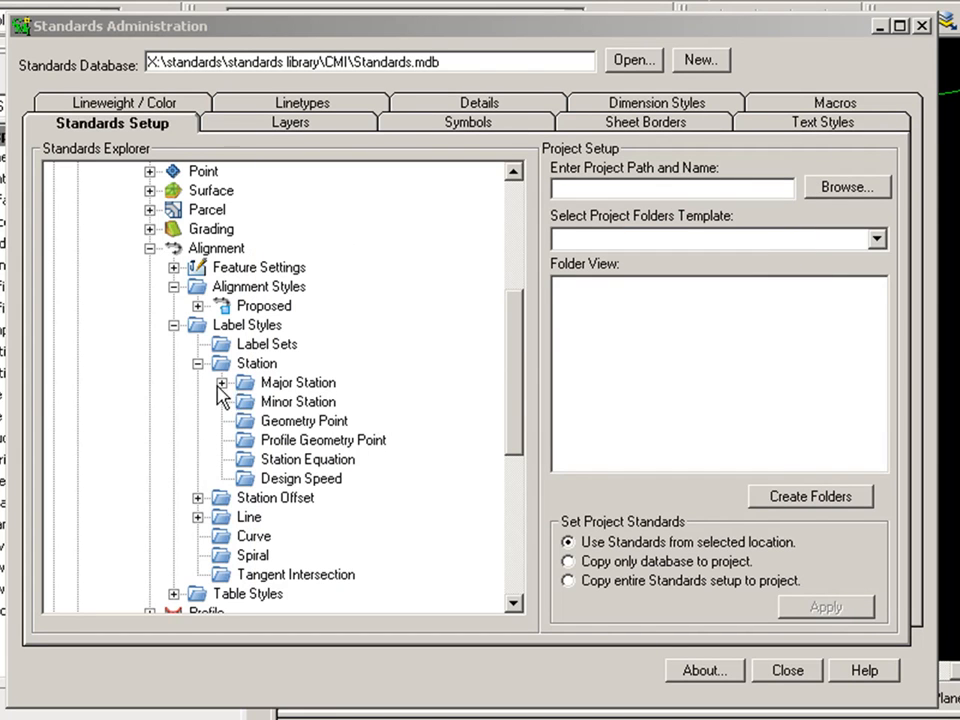
Step: Import the Tick style under Minor Station, reusing the existing AeccTickLine block
double_click(297, 401)
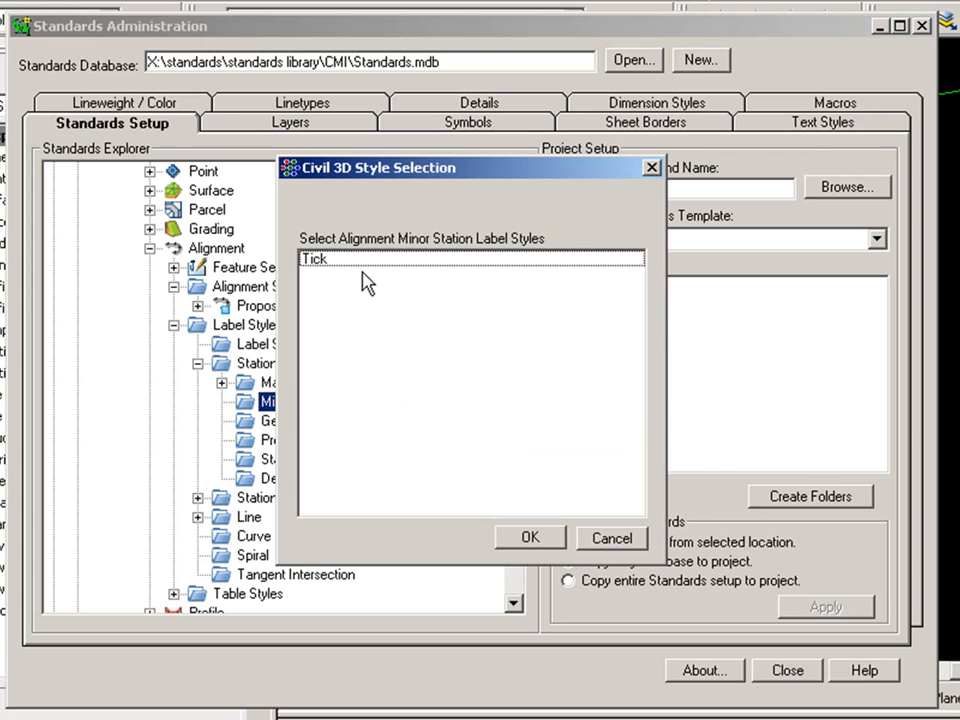
left_click(530, 537)
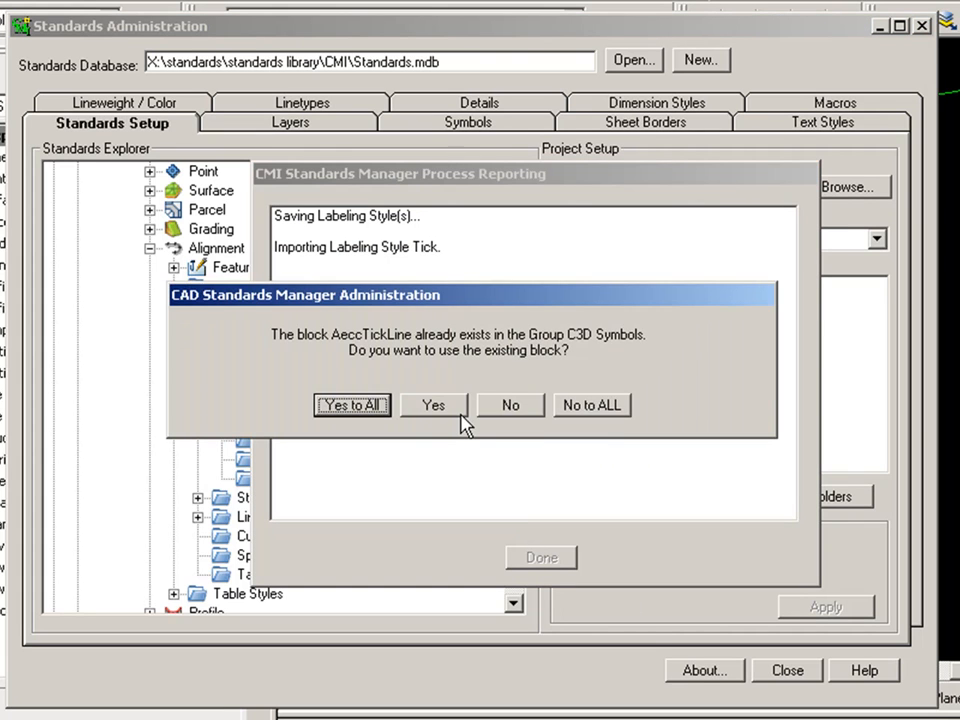
left_click(433, 405)
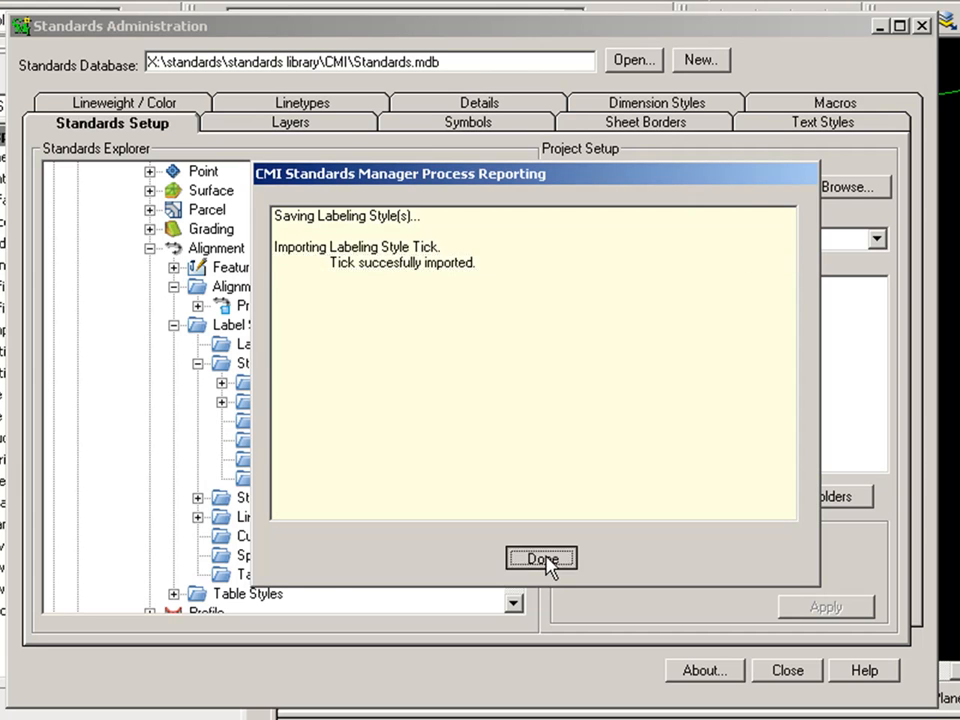
left_click(541, 558)
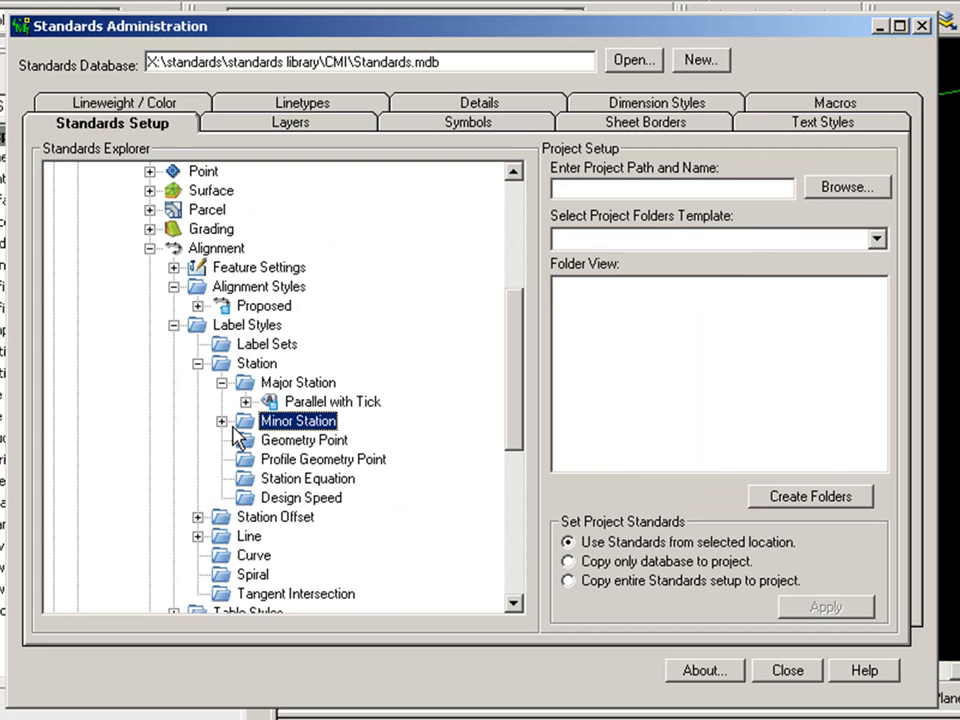
left_click(221, 420)
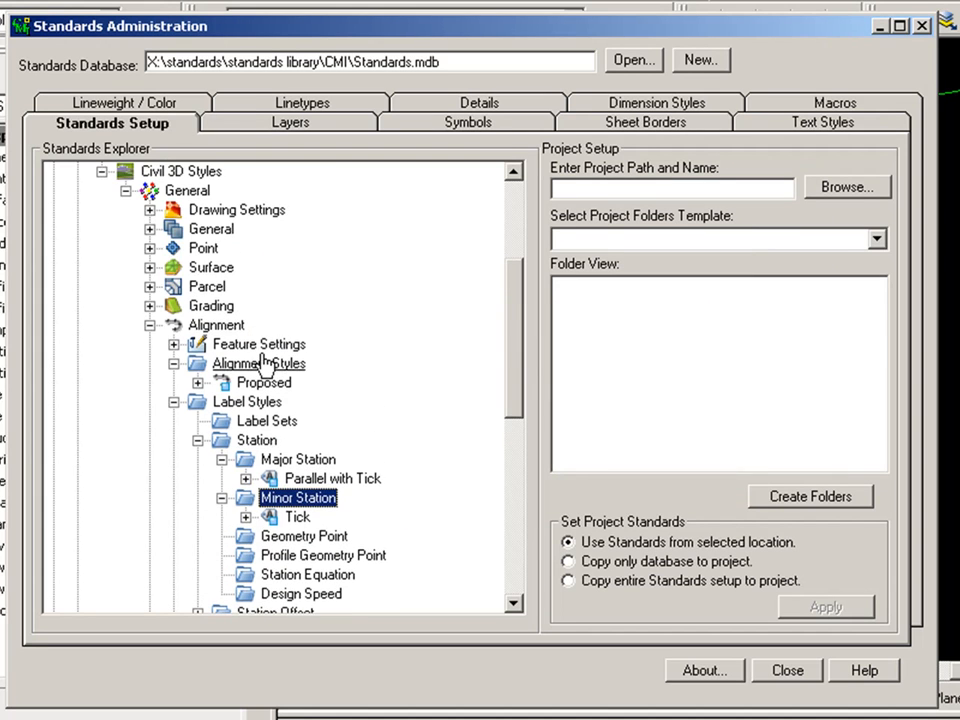
Step: Expand Surface and import Contours 2' and 10' (Design) into Surface Styles
left_click(150, 267)
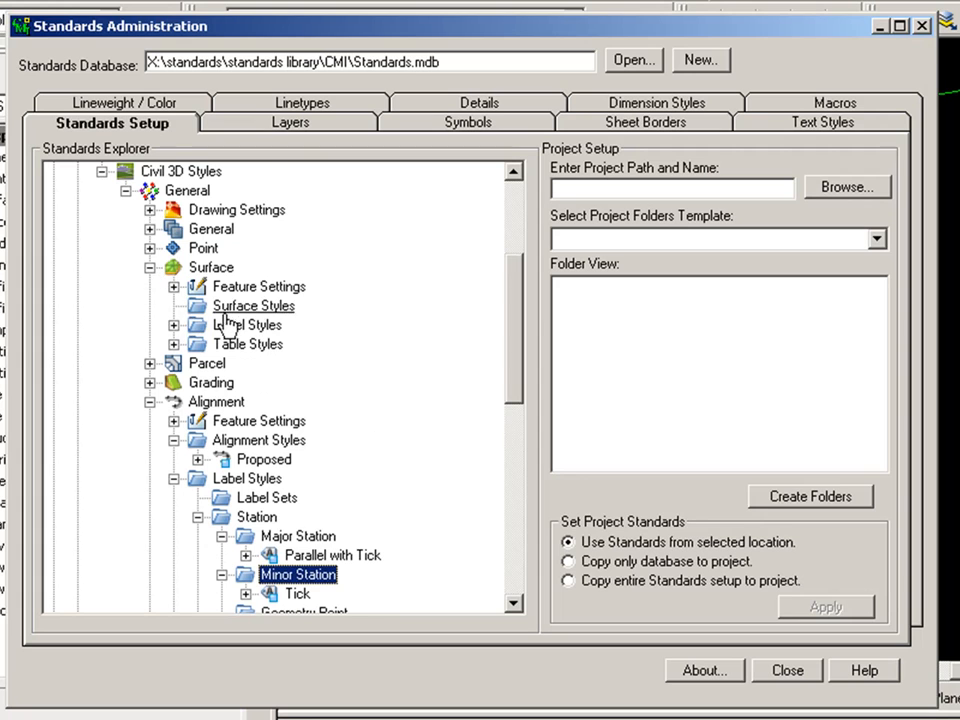
double_click(253, 305)
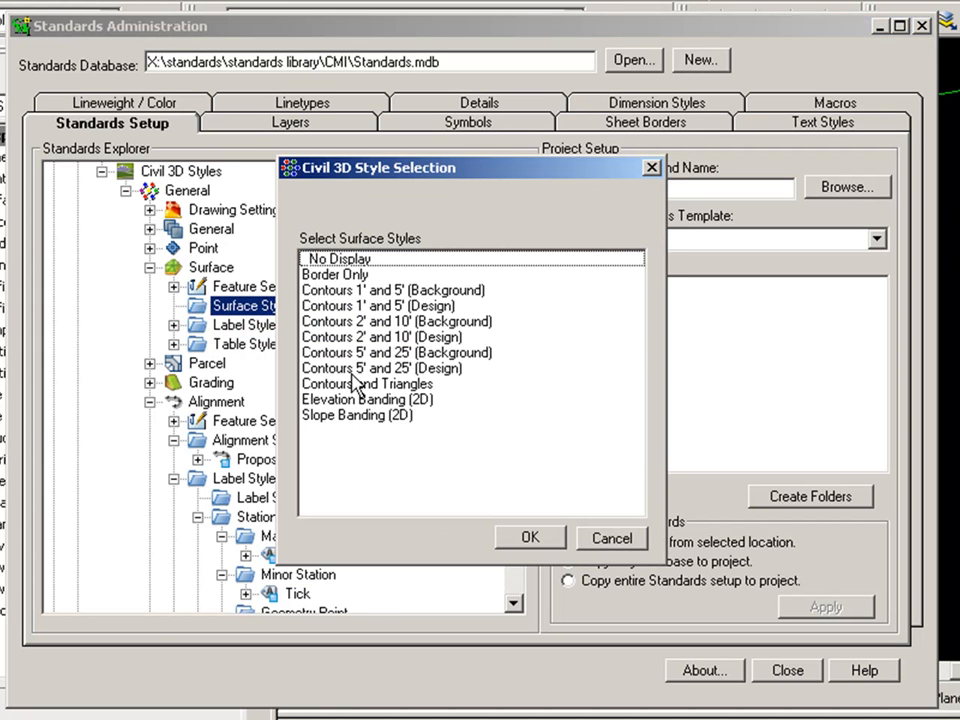
left_click(410, 290)
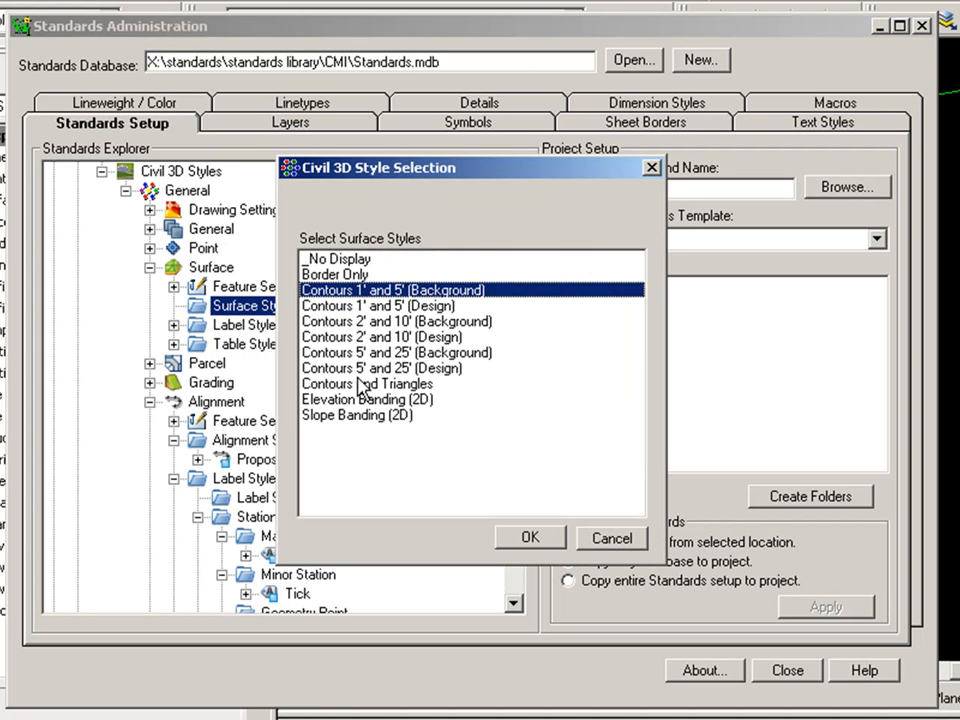
left_click(381, 337)
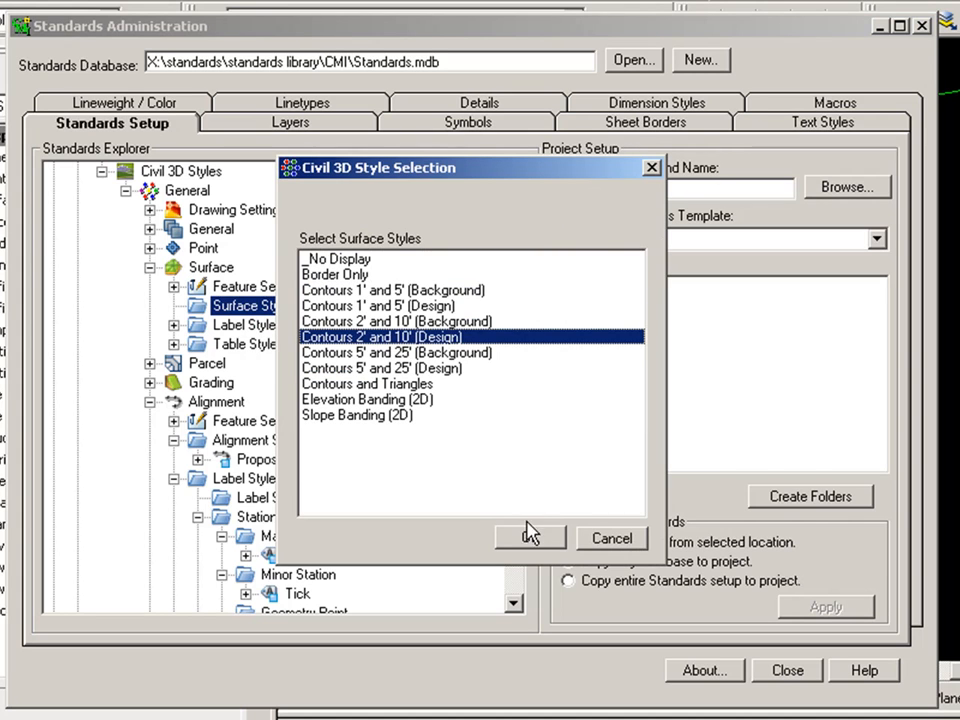
left_click(530, 537)
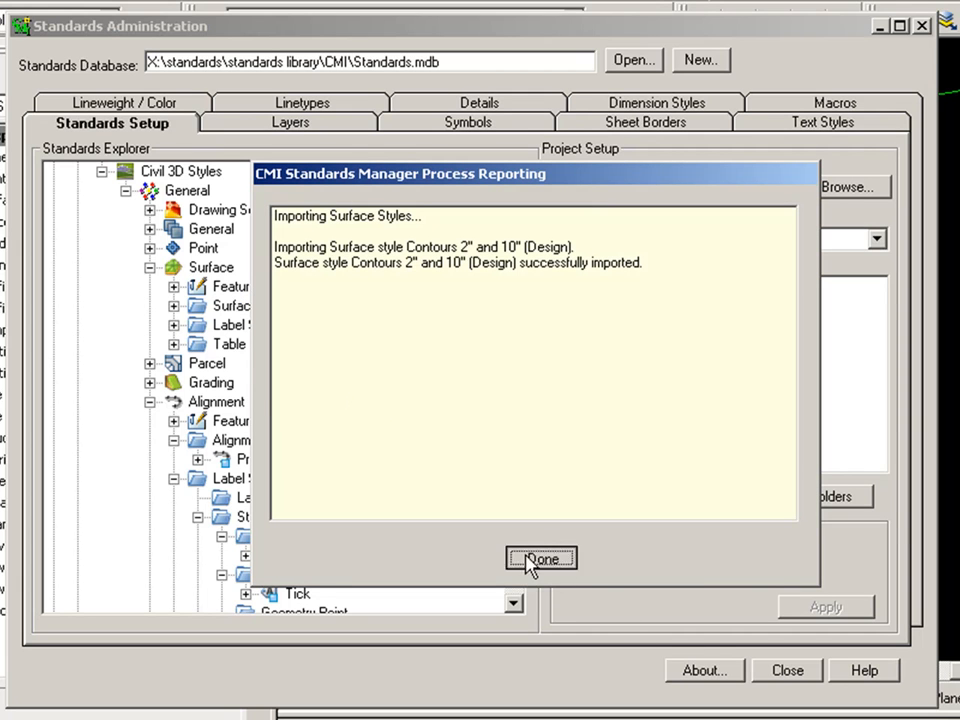
left_click(541, 558)
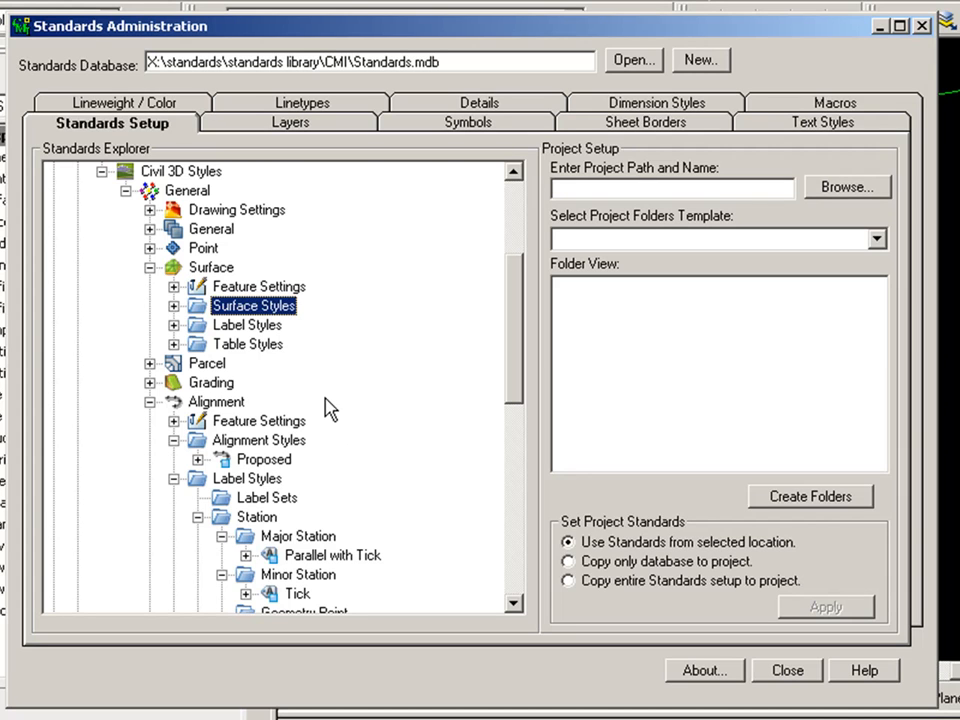
mouse_move(160, 335)
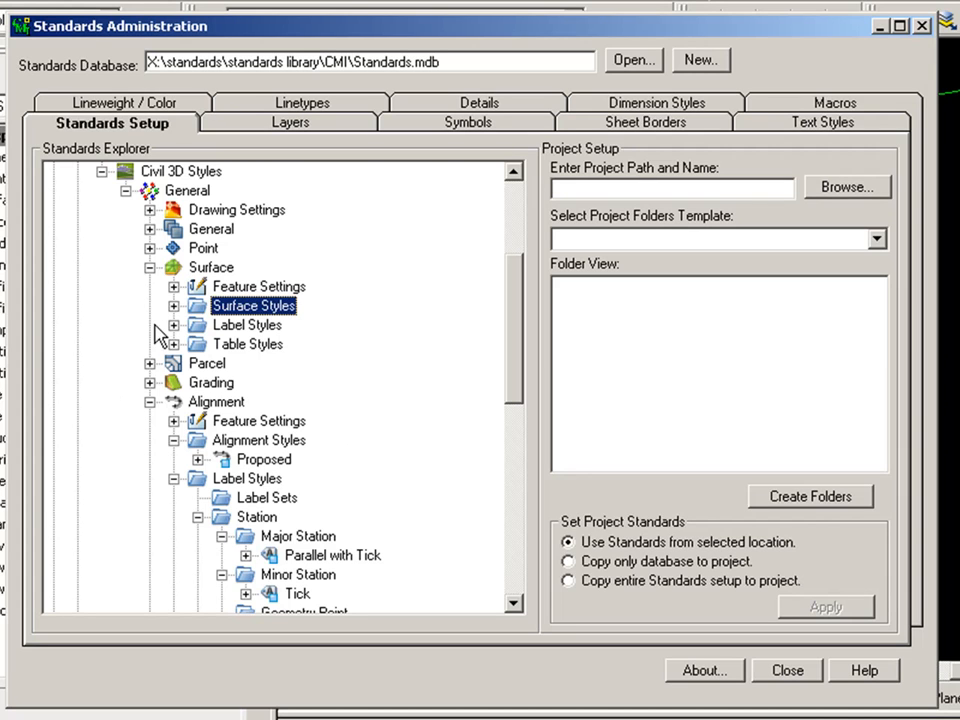
Step: Expand Contours 2' and 10' (Design) to 2D Layers and pick Major Contour's layer
left_click(174, 305)
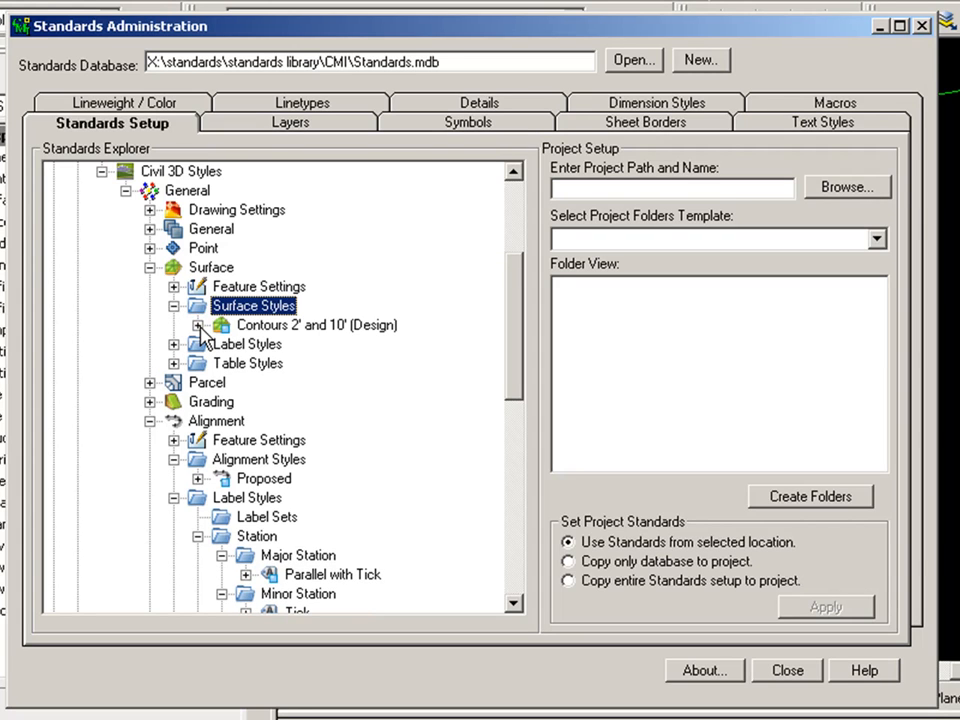
left_click(174, 344)
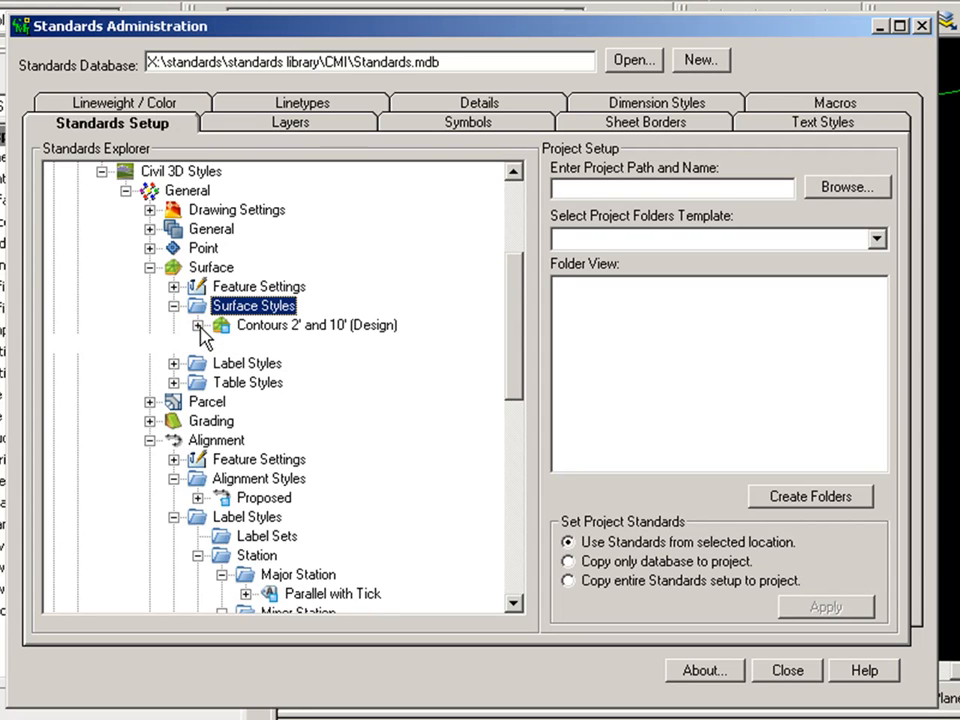
left_click(200, 325)
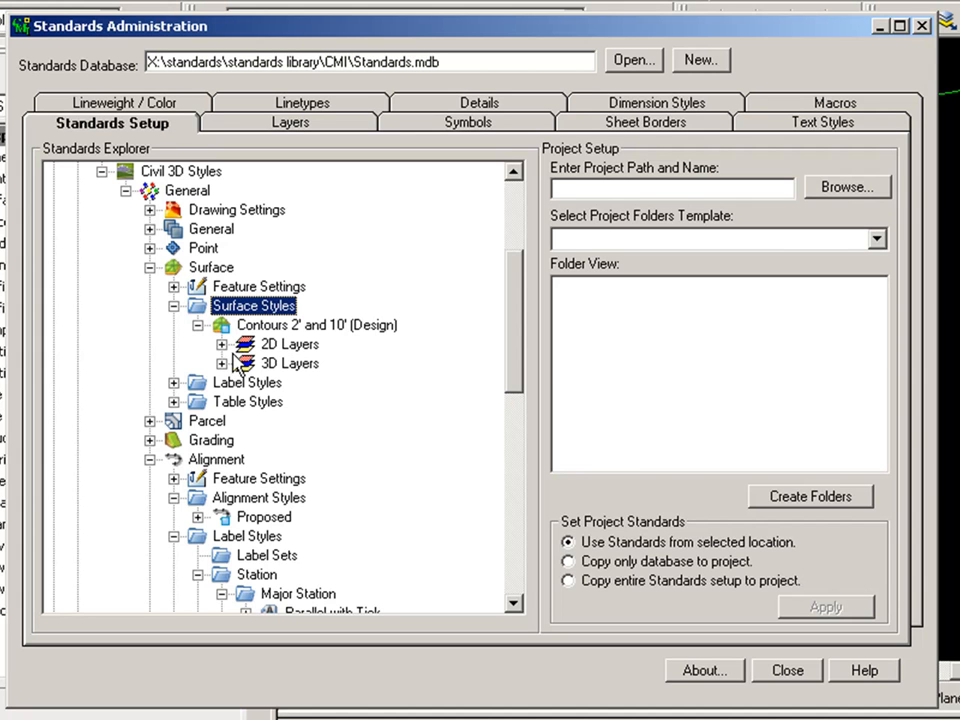
left_click(224, 343)
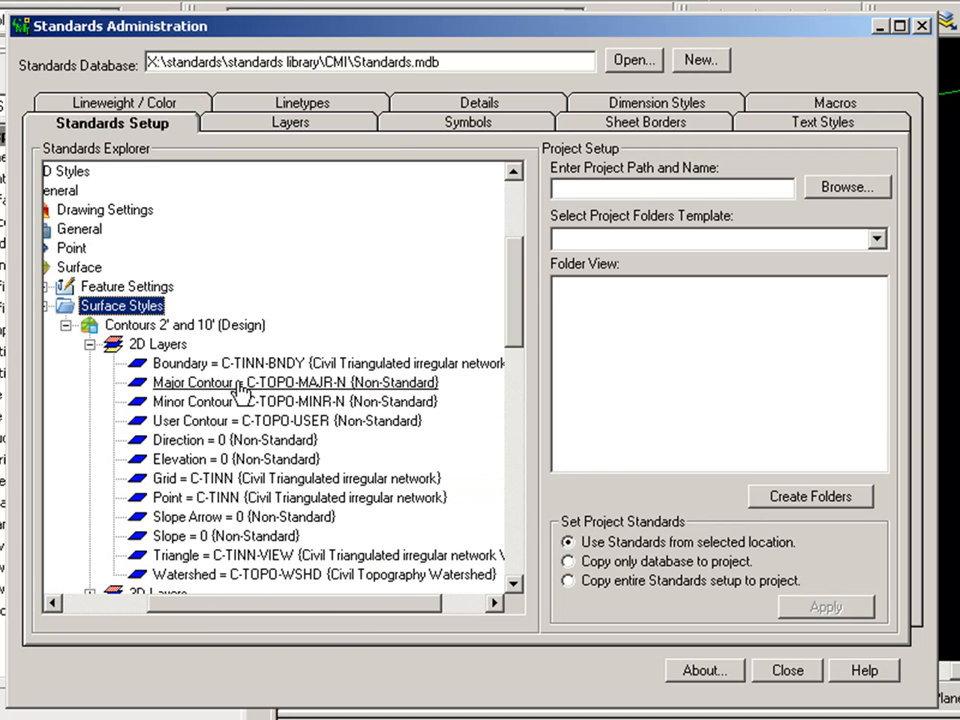
left_click(290, 382)
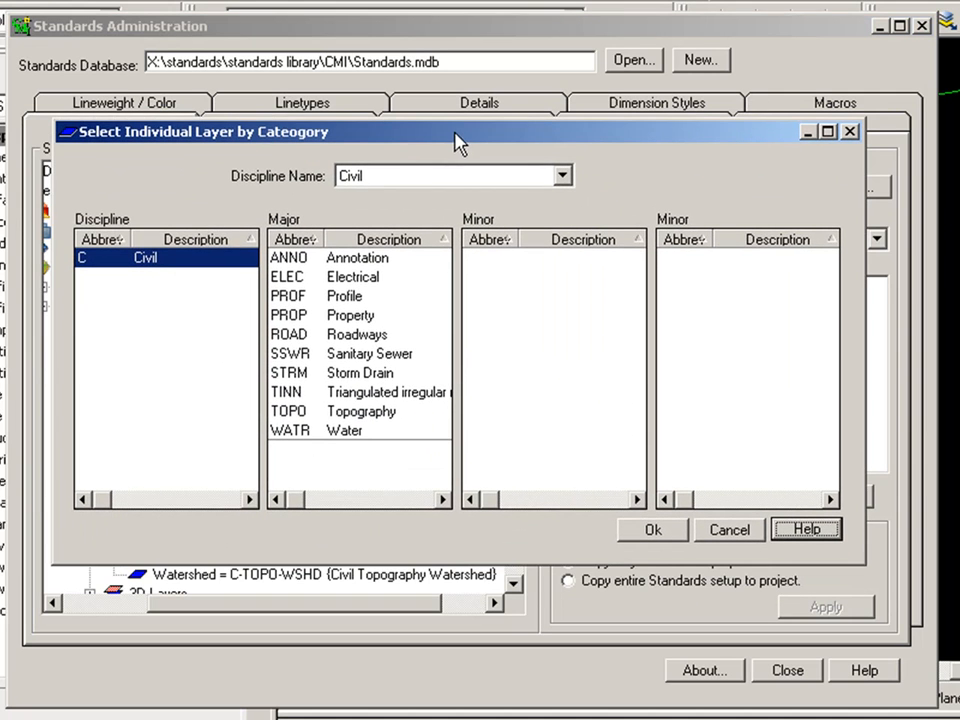
mouse_move(305, 257)
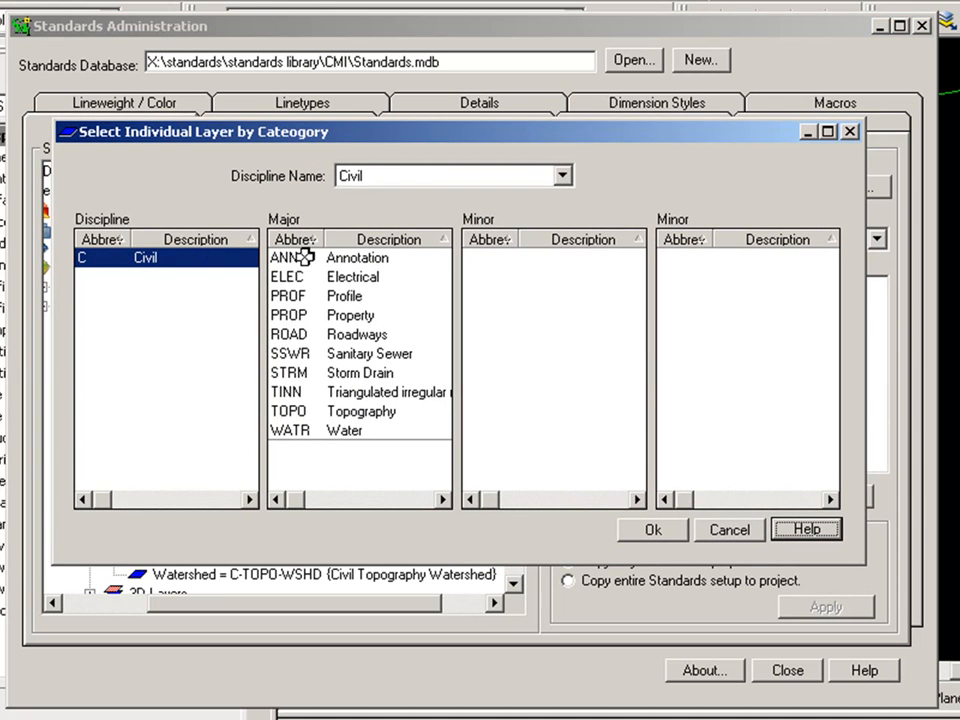
mouse_move(308, 352)
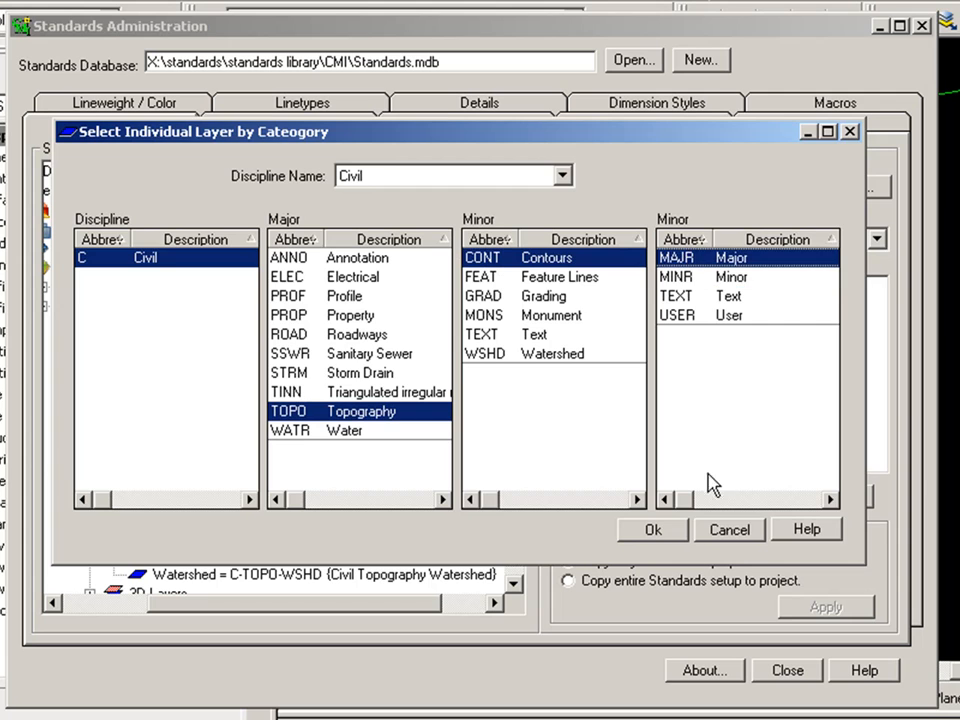
Step: Choose the TOPO-CONT-MINR standard layer category for the contour and confirm
left_click(653, 529)
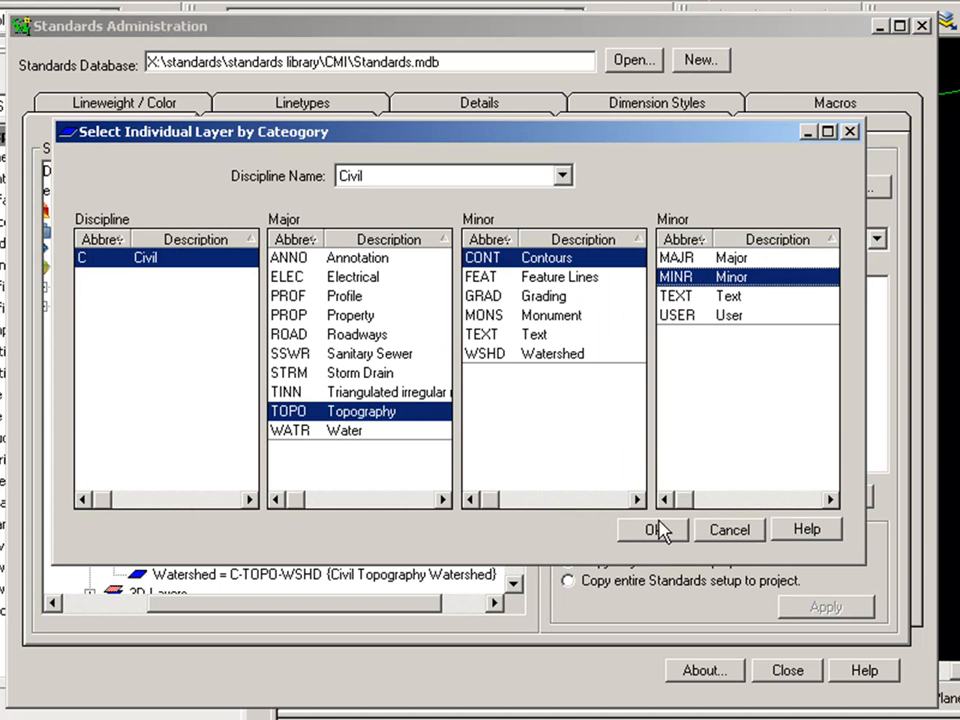
left_click(653, 529)
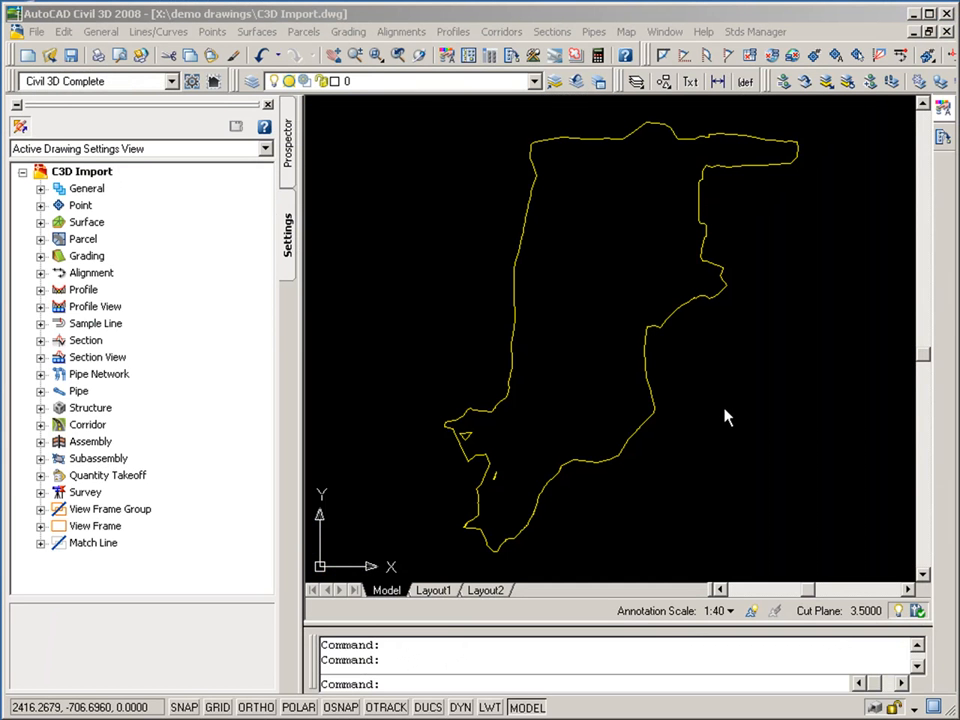
mouse_move(490, 348)
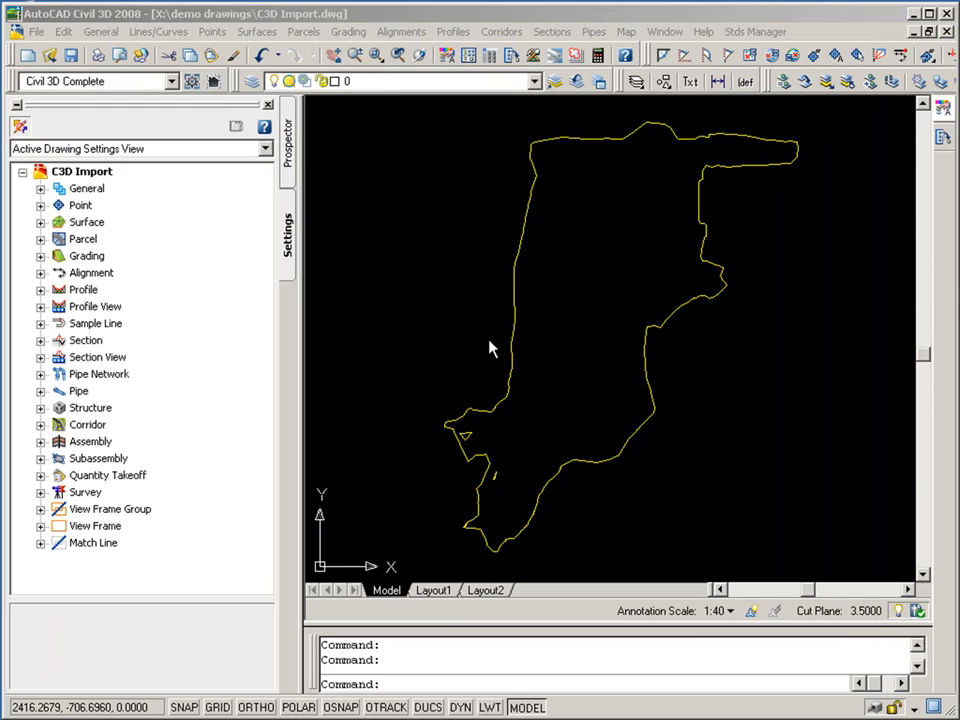
left_click(42, 222)
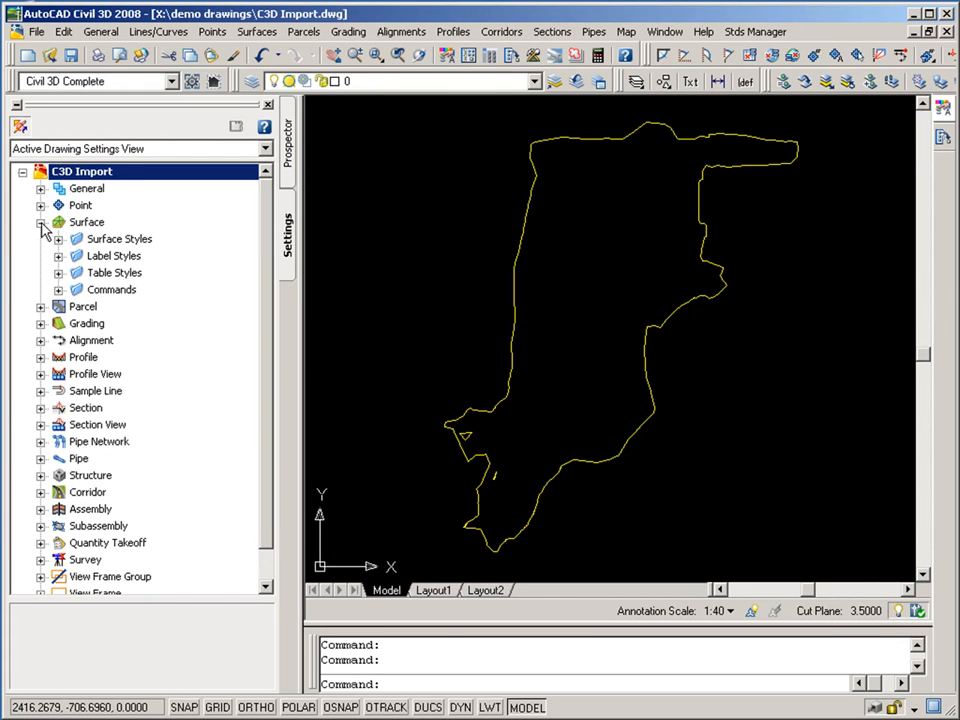
left_click(61, 238)
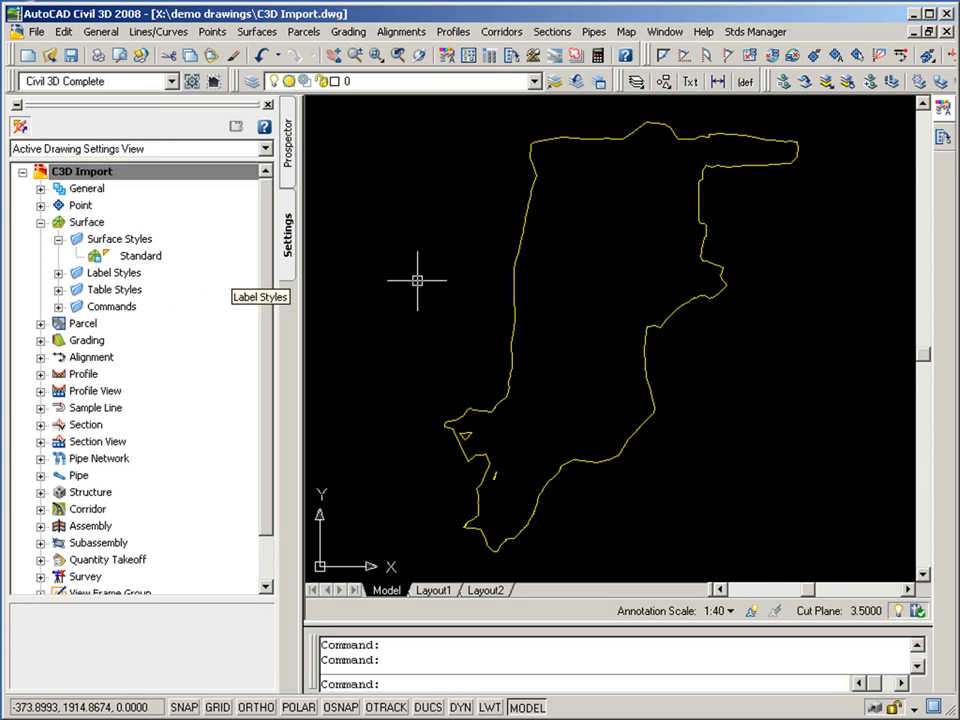
mouse_move(577, 172)
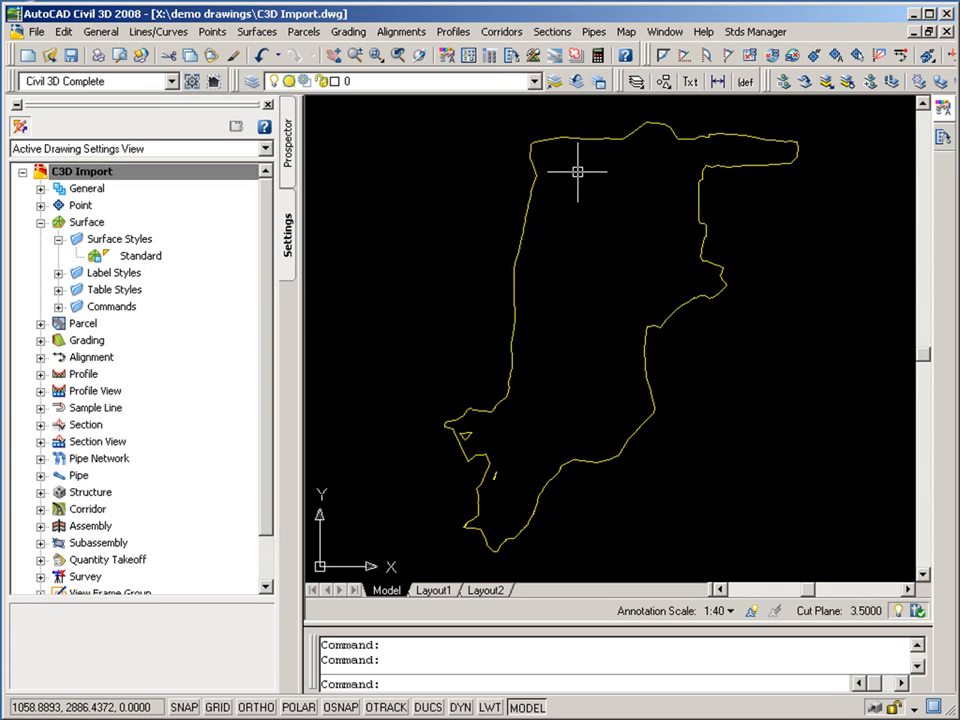
mouse_move(578, 174)
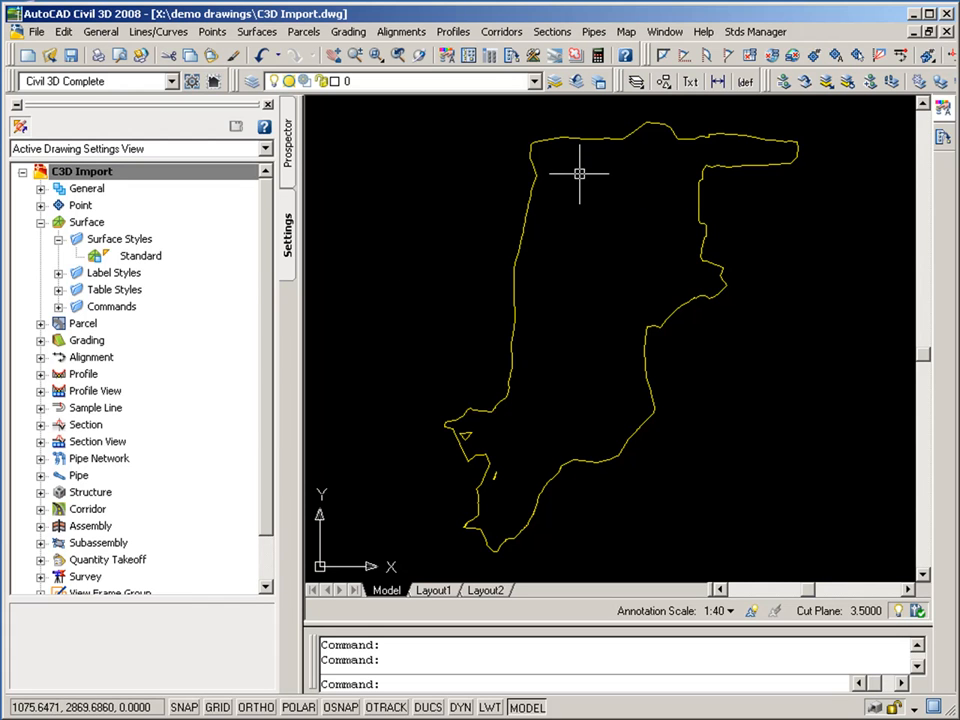
mouse_move(527, 181)
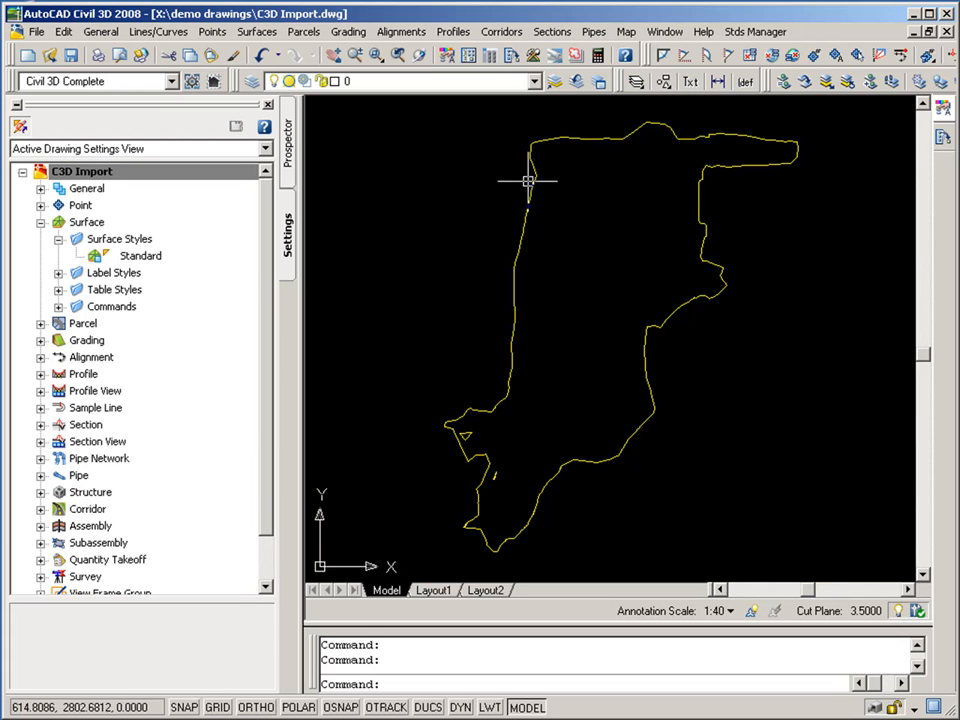
mouse_move(669, 399)
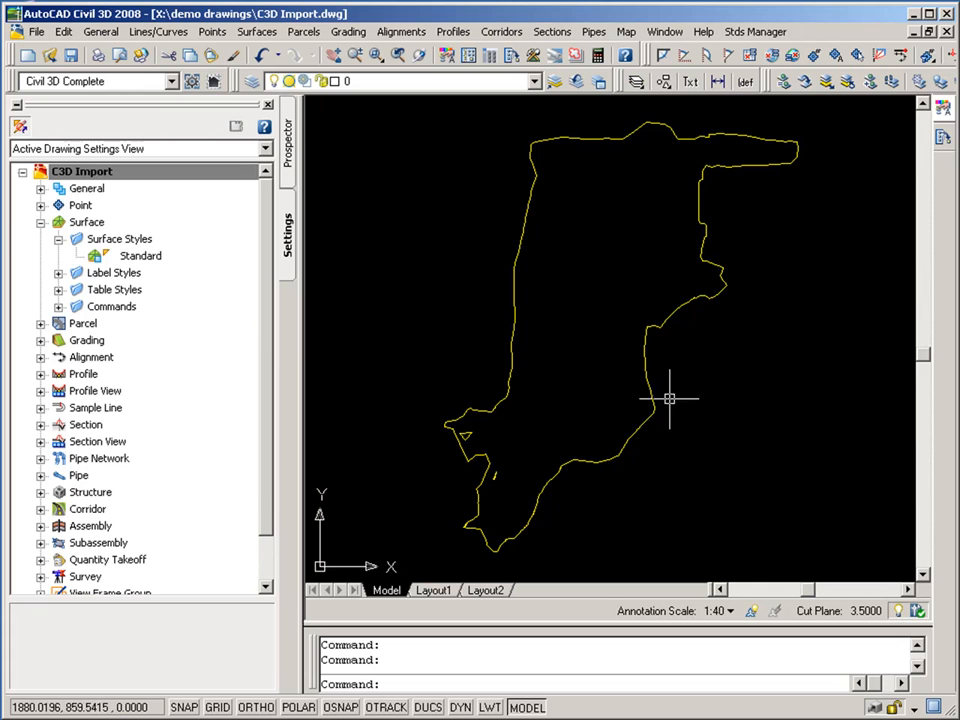
mouse_move(755, 31)
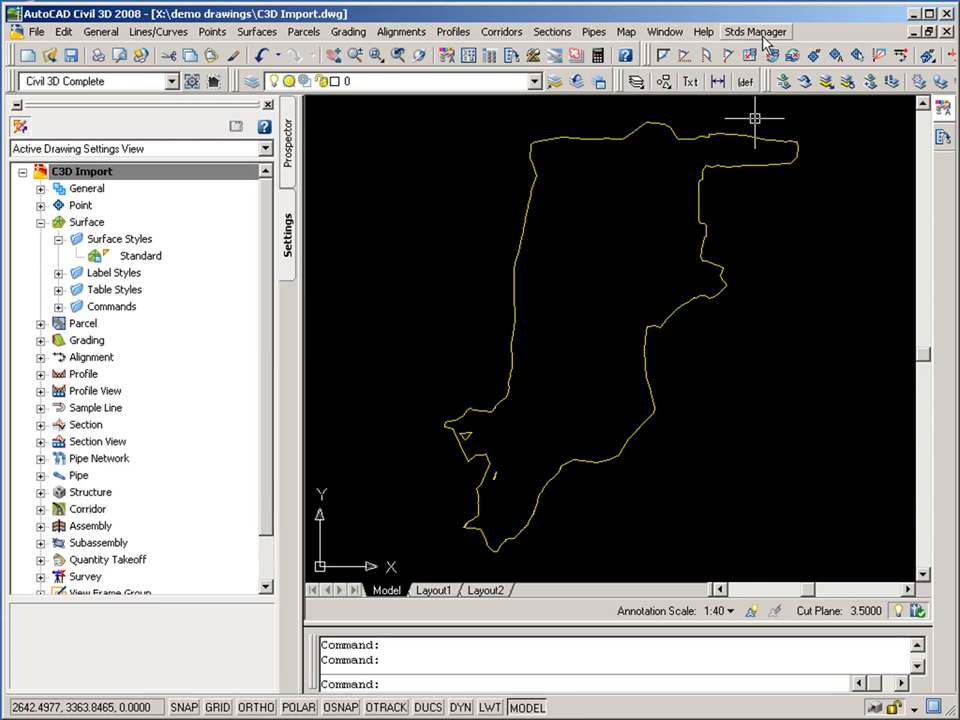
Step: Import Contours 2' and 10' (Design) from standards Surface Styles into C3D Import
left_click(755, 31)
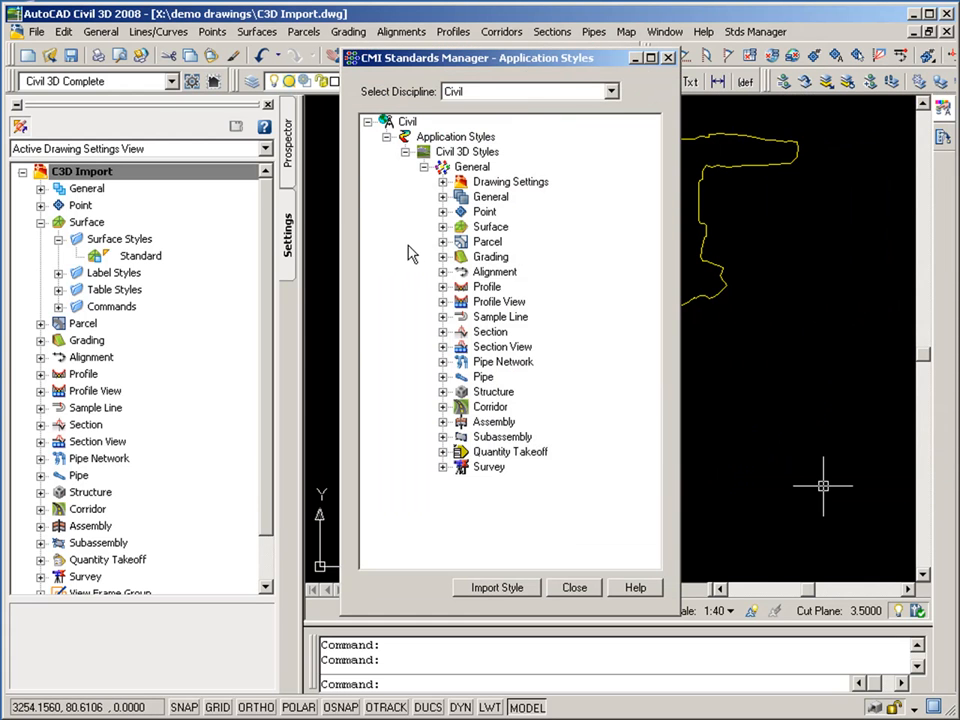
left_click(444, 226)
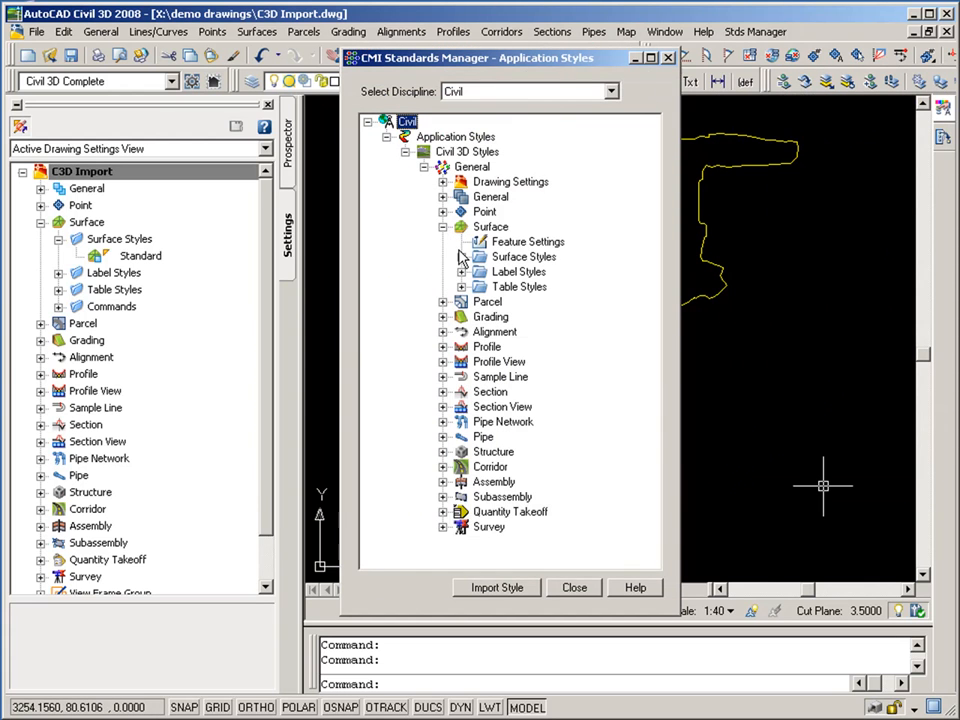
left_click(443, 257)
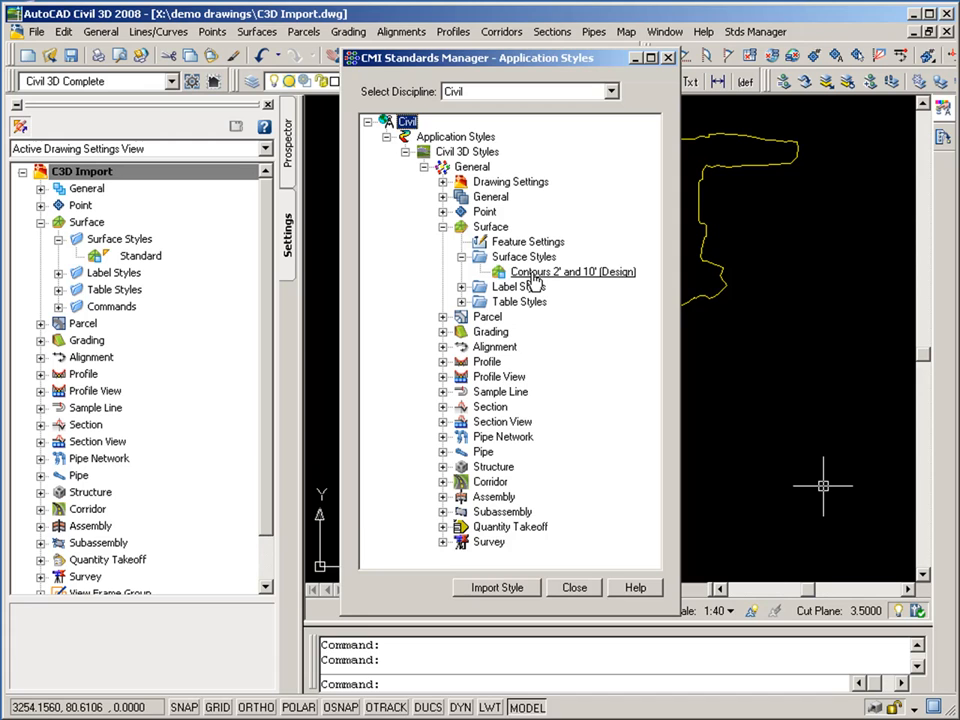
left_click(572, 271)
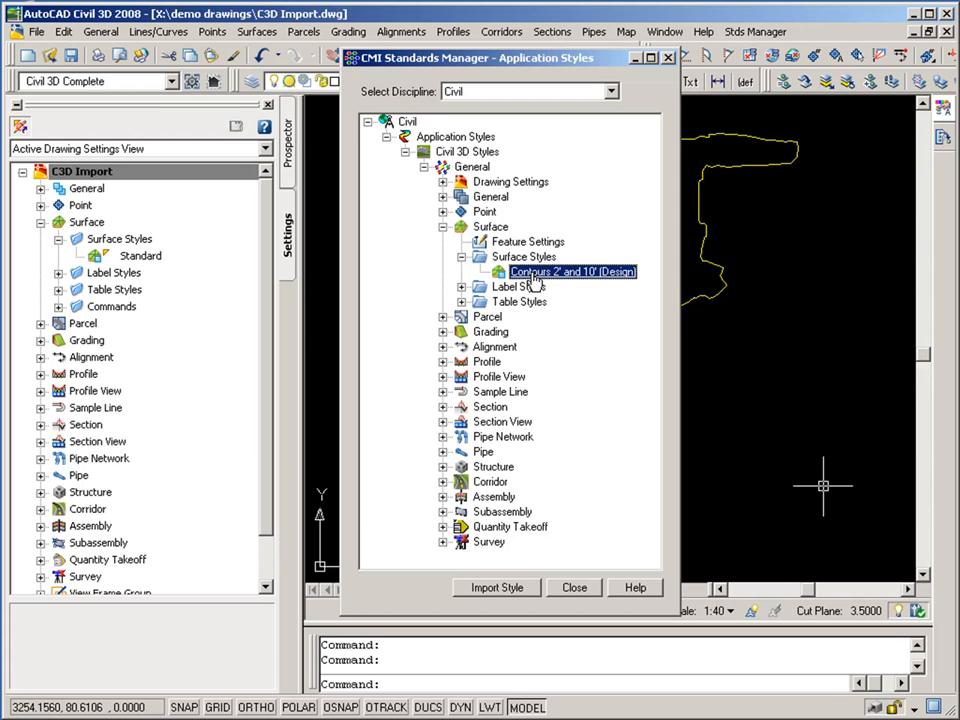
right_click(570, 271)
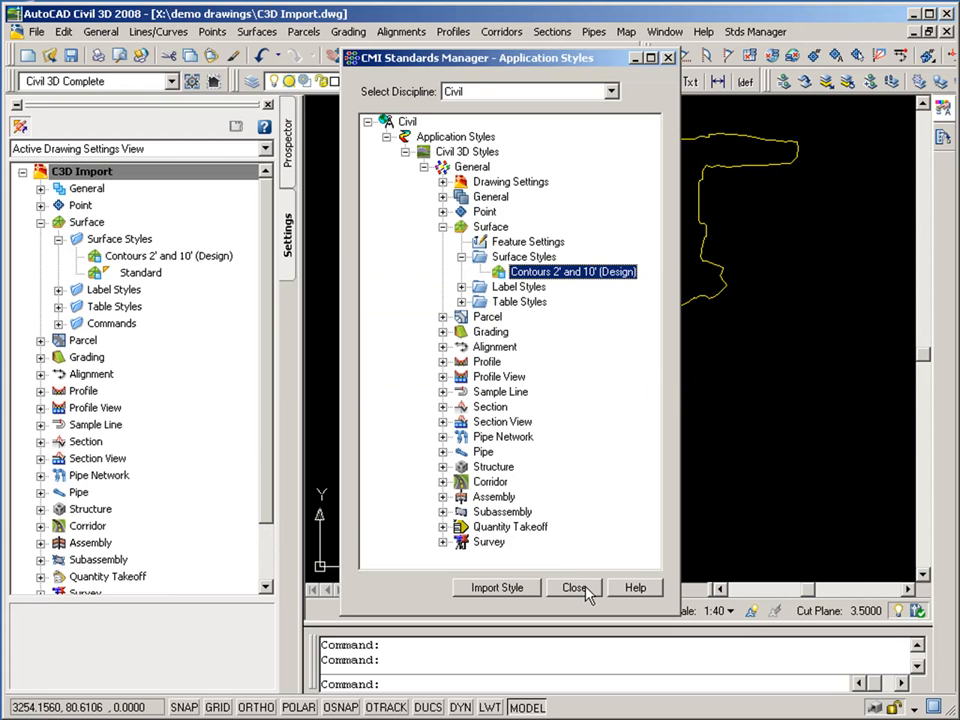
left_click(495, 587)
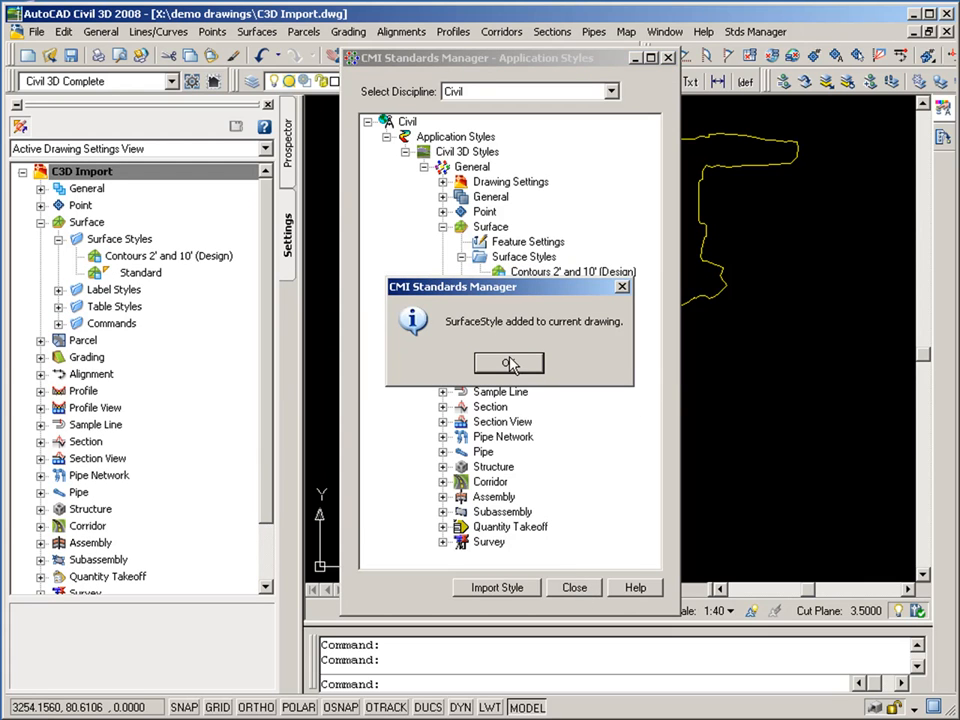
left_click(509, 362)
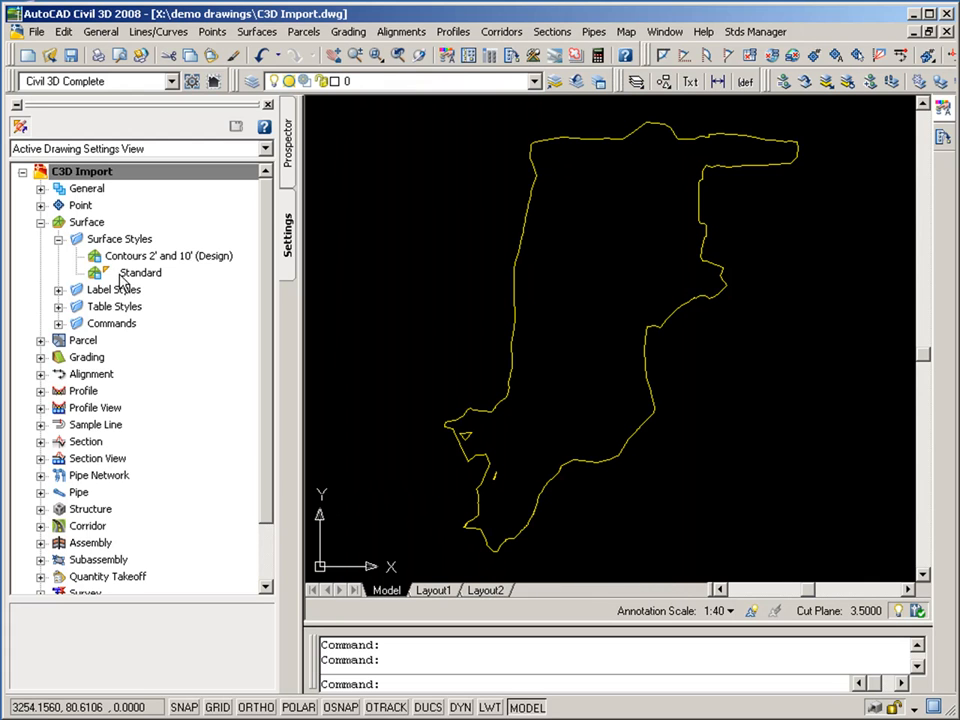
left_click(170, 256)
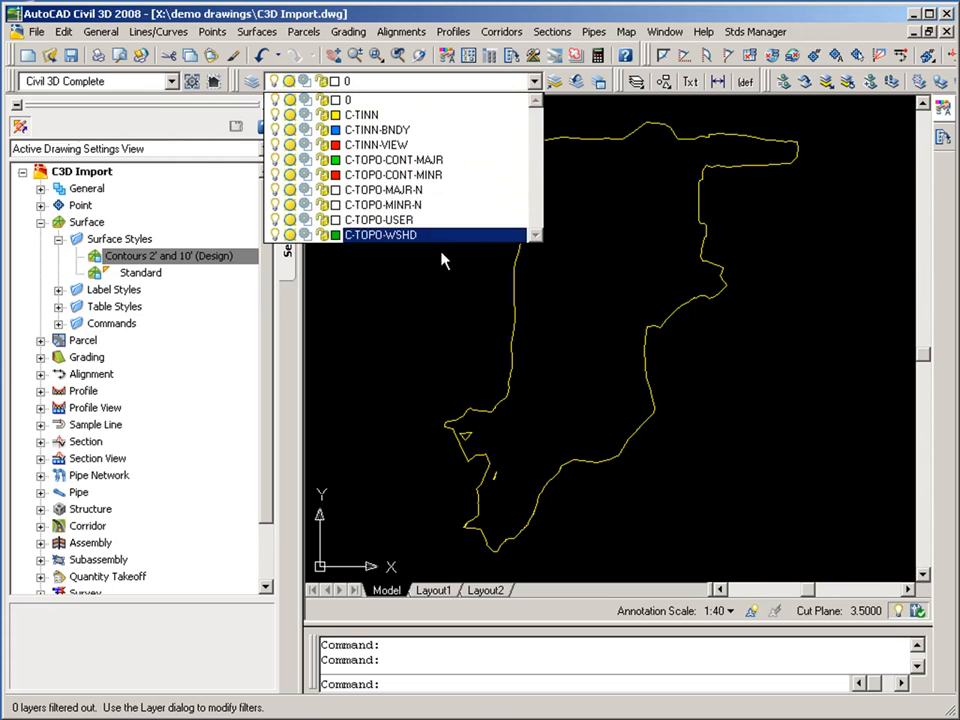
left_click(394, 160)
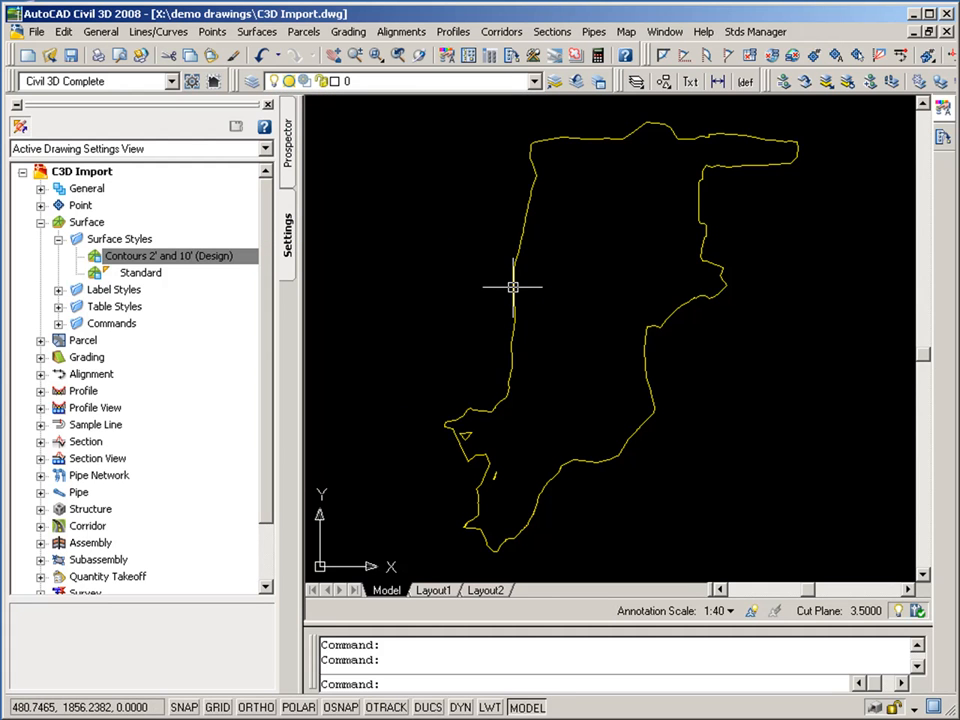
Step: Set surface eg0000's style to Contours 2' and 10' (Design) in Surface Properties
right_click(513, 288)
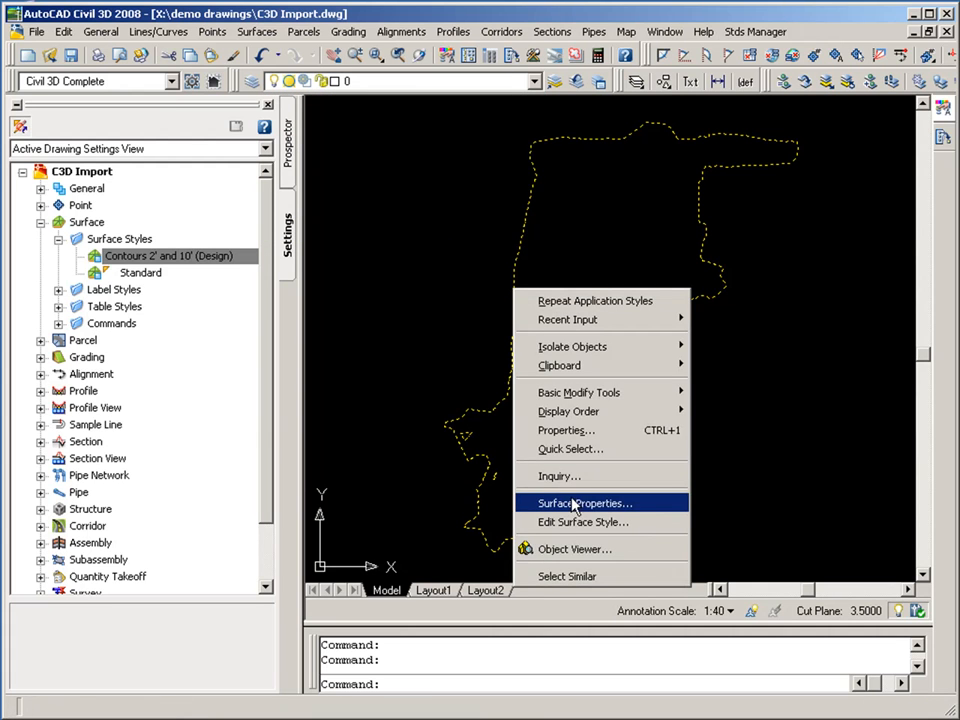
left_click(584, 503)
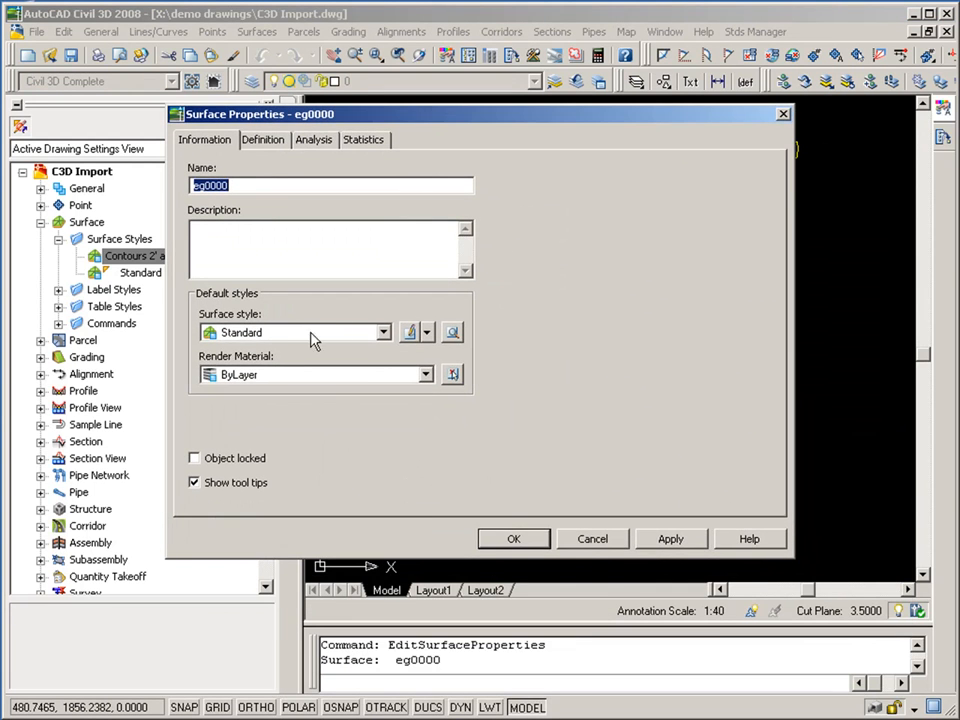
left_click(383, 332)
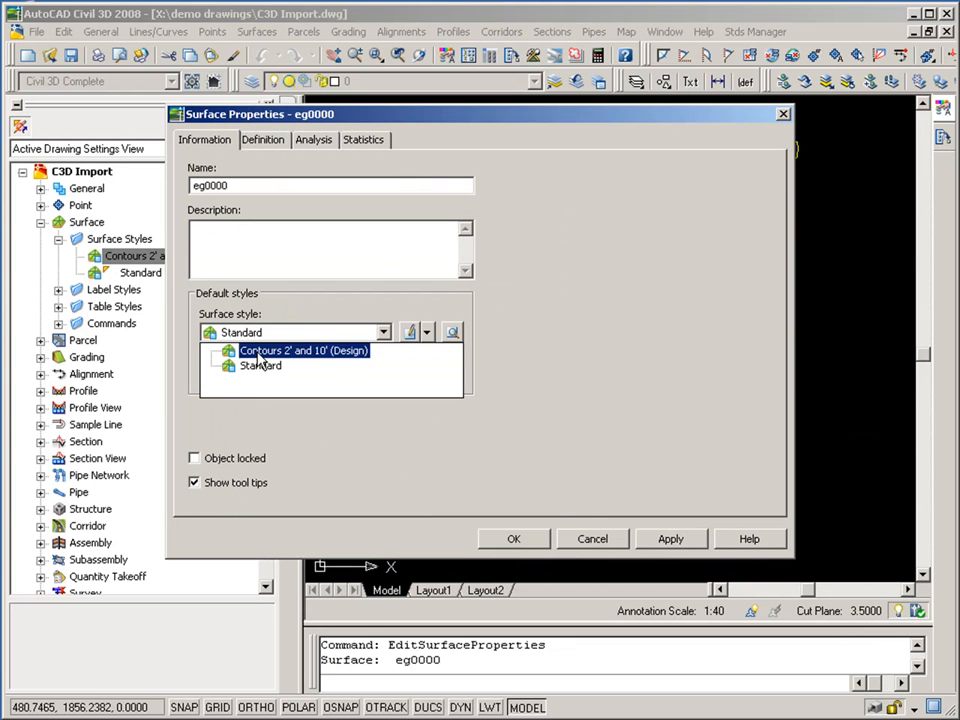
left_click(304, 350)
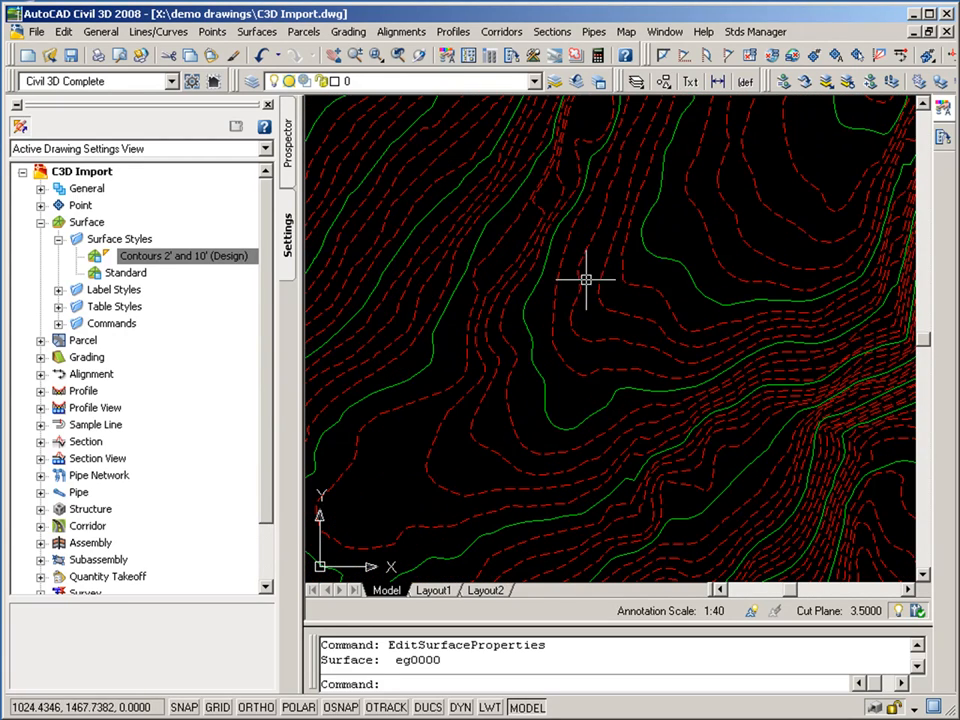
mouse_move(528, 252)
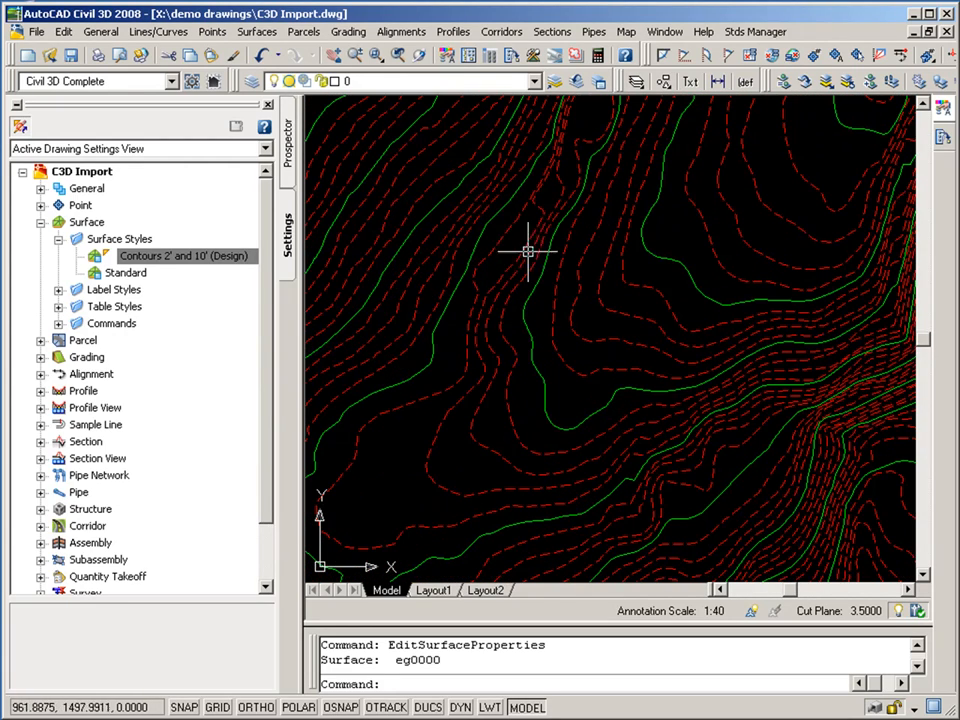
mouse_move(547, 296)
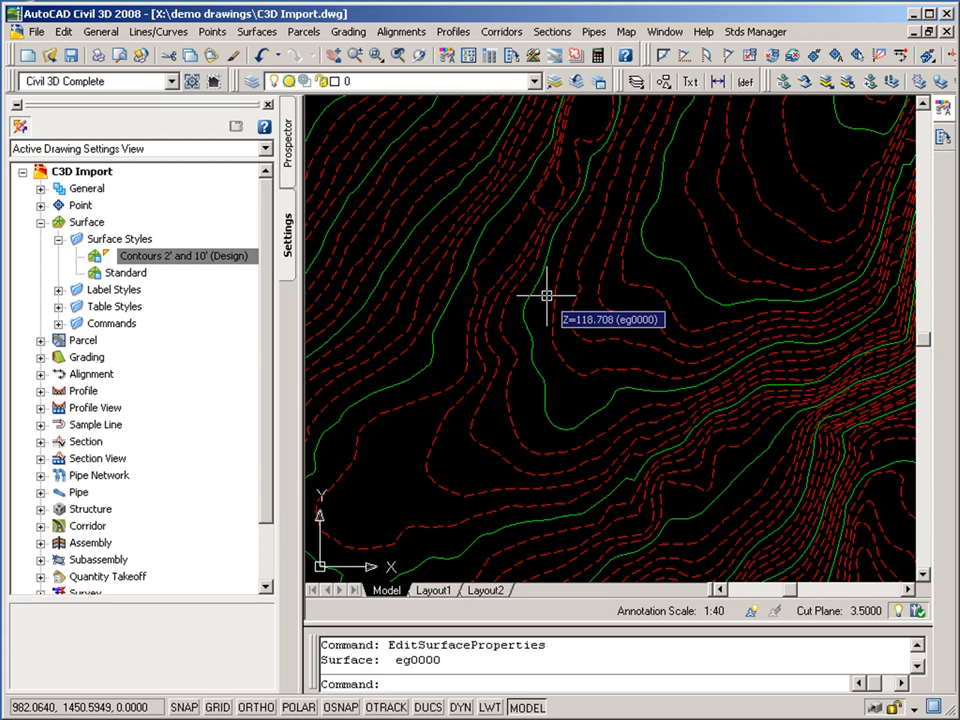
mouse_move(457, 403)
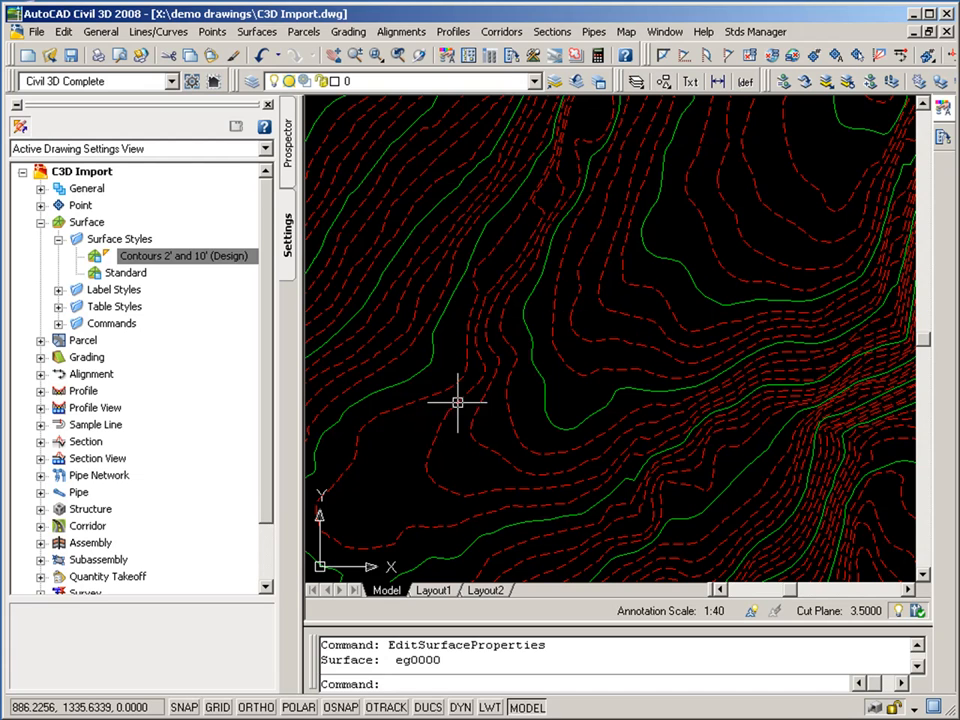